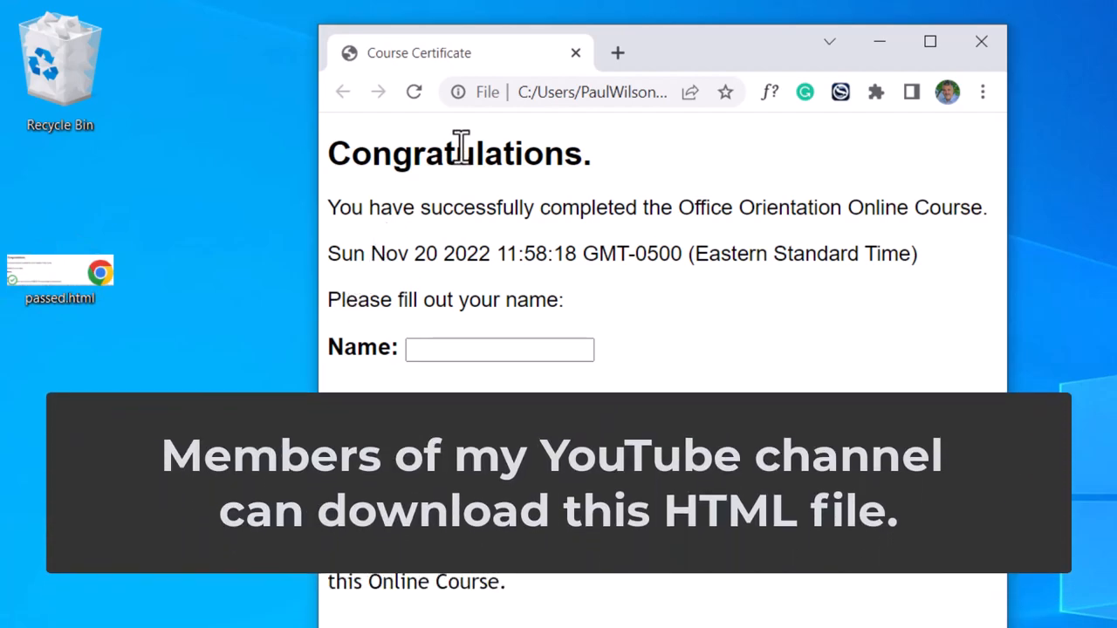
pyautogui.moveTo(630, 208)
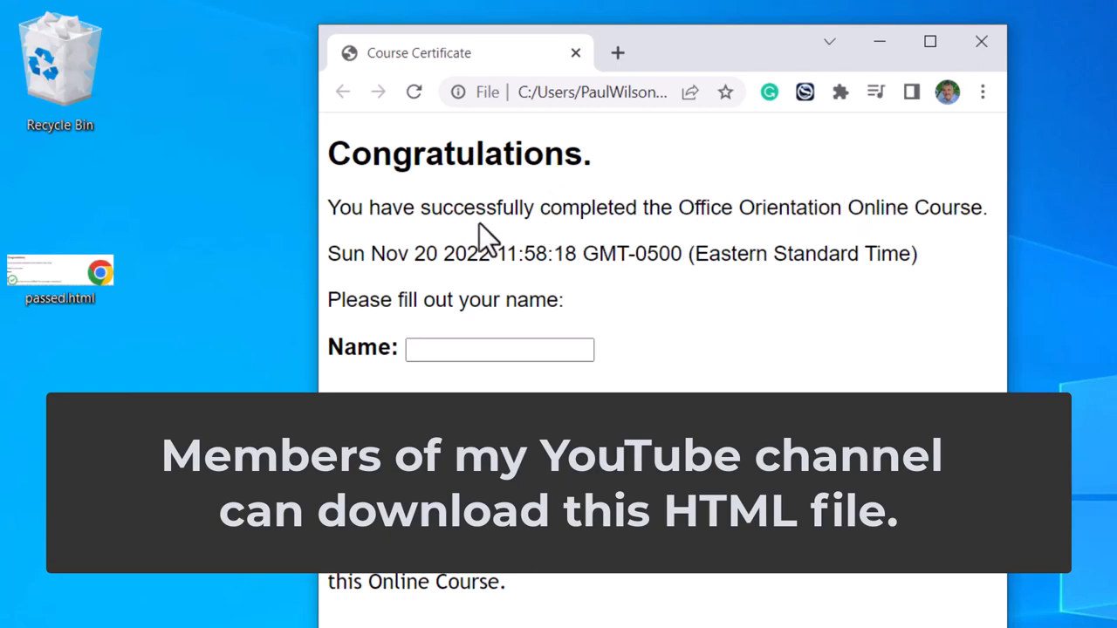
pyautogui.moveTo(533, 261)
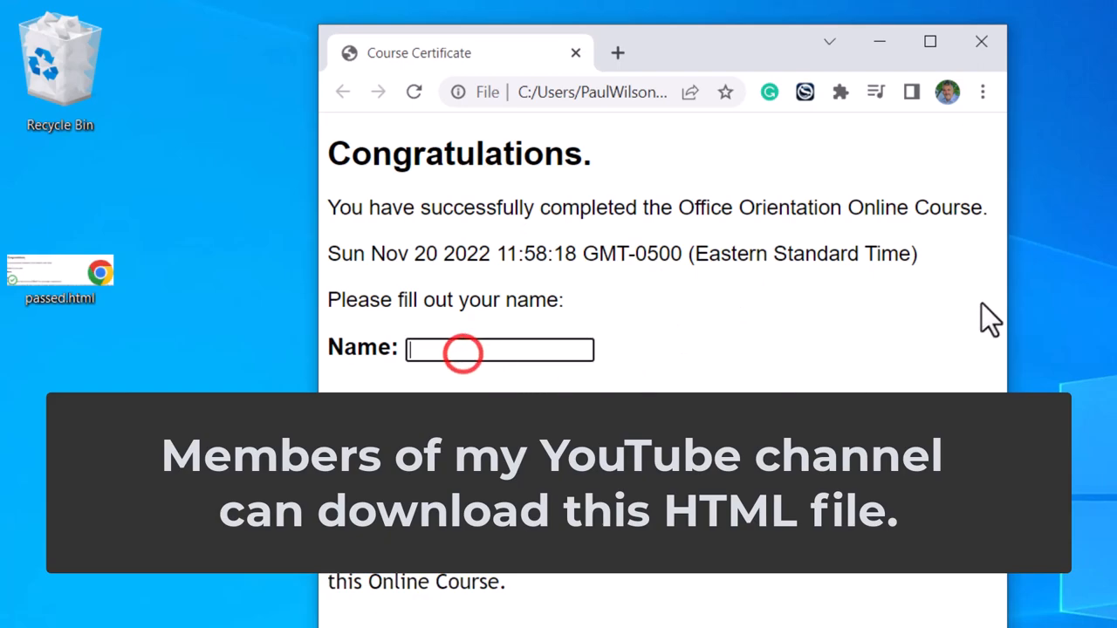
# Step: Enter the name 'Paul' on the passed.html certificate and close the Chrome window
pyautogui.write('Paul Wilson')
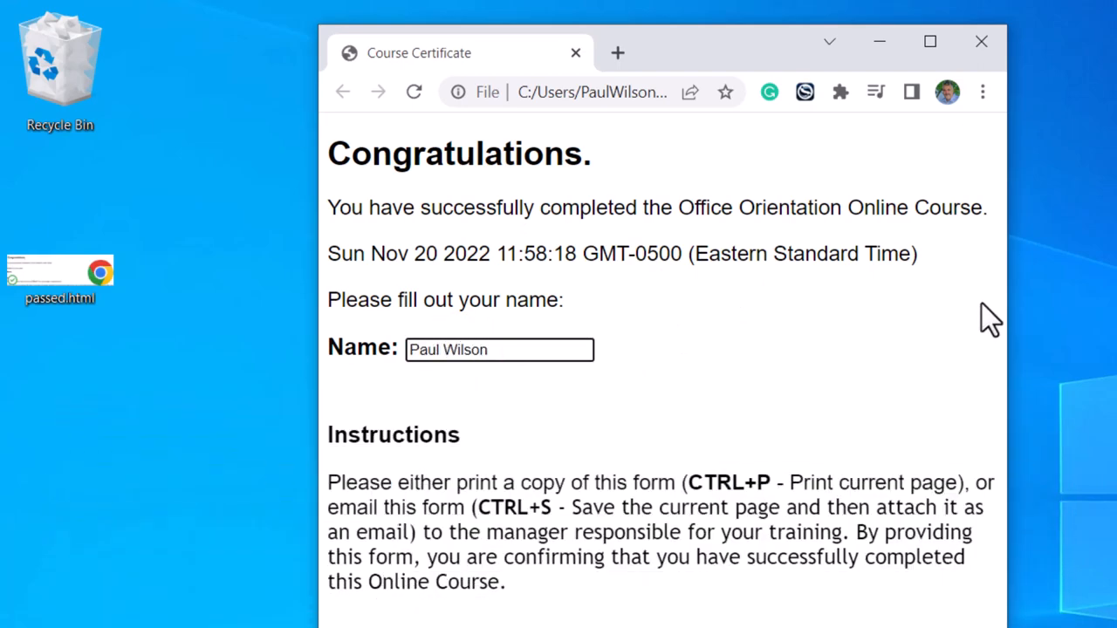
pyautogui.moveTo(712, 487)
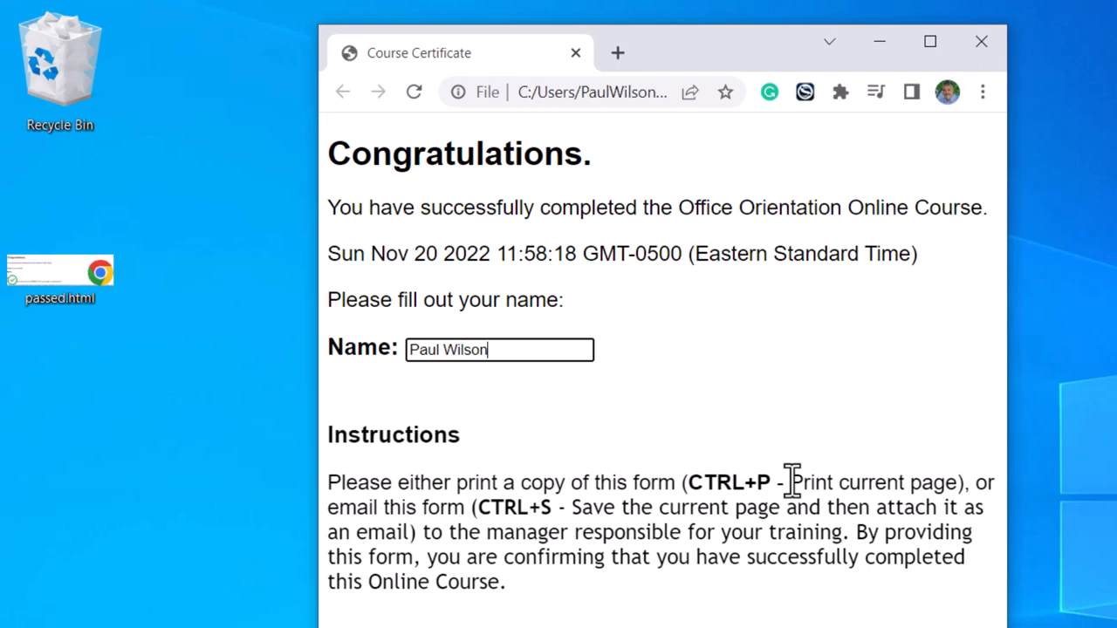
pyautogui.moveTo(893, 487)
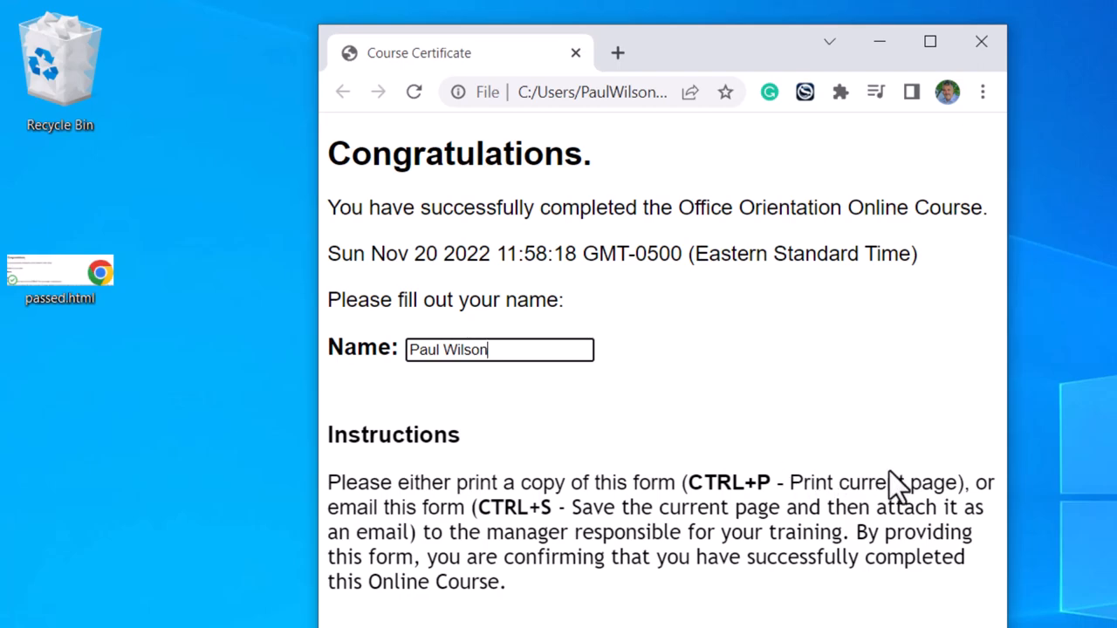
pyautogui.moveTo(956, 96)
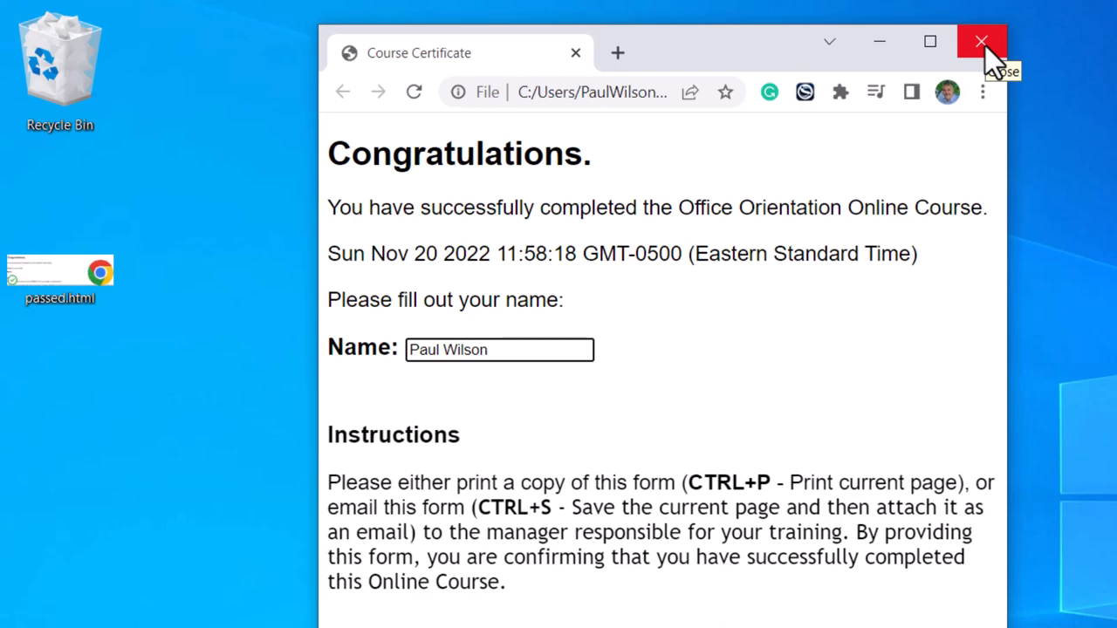
pyautogui.moveTo(981, 42)
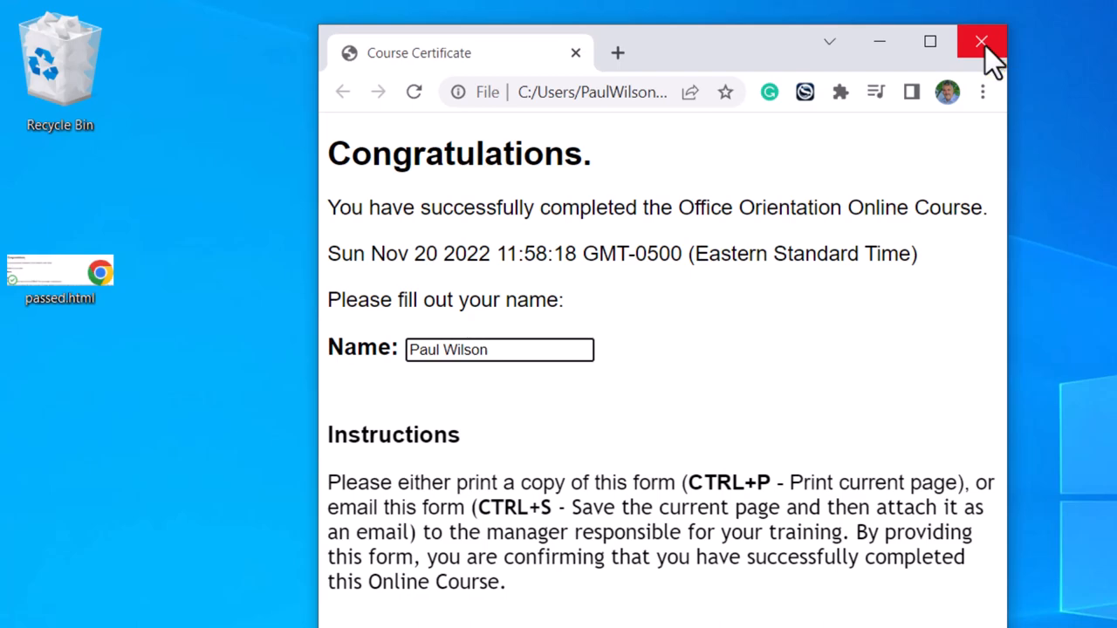
pyautogui.click(980, 42)
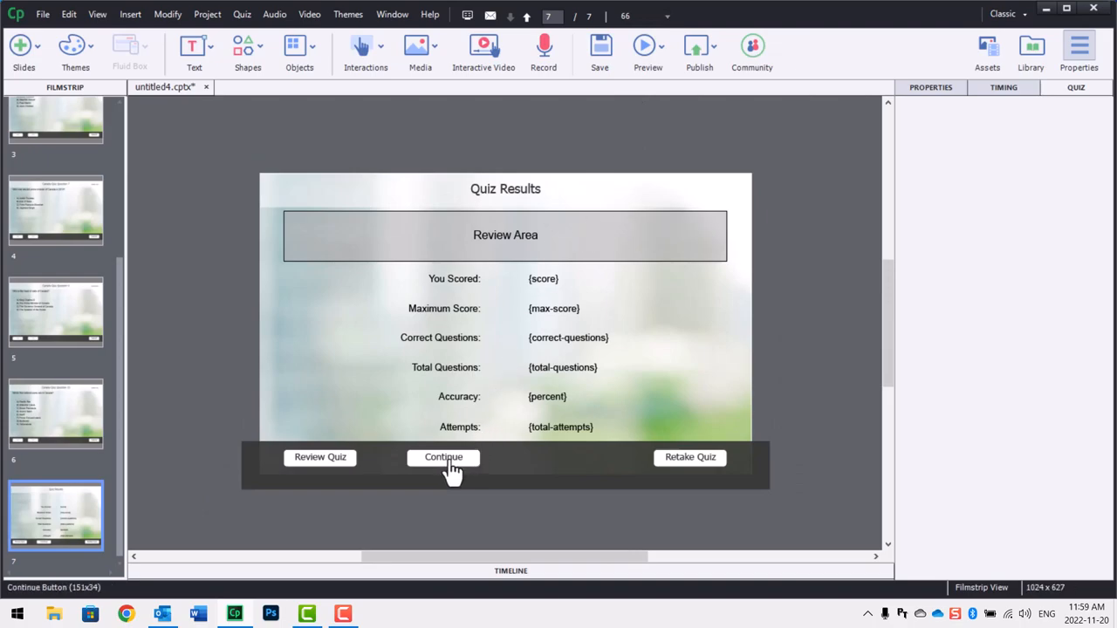
pyautogui.moveTo(443, 457)
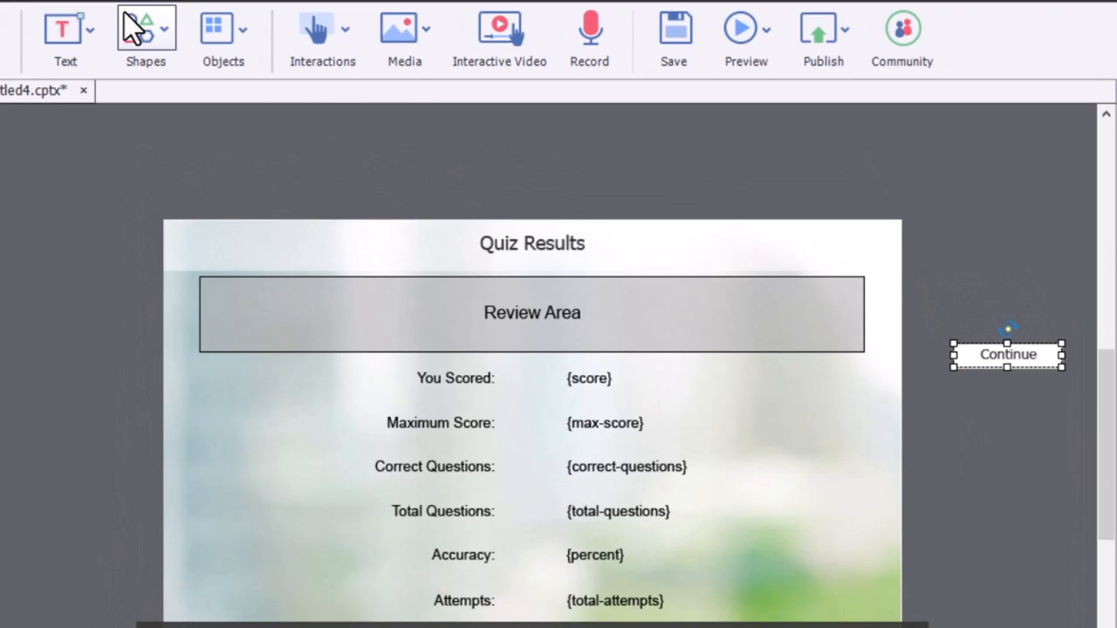
# Step: Draw a smart shape labelled Continue using the 'continue button' shape style
pyautogui.click(146, 28)
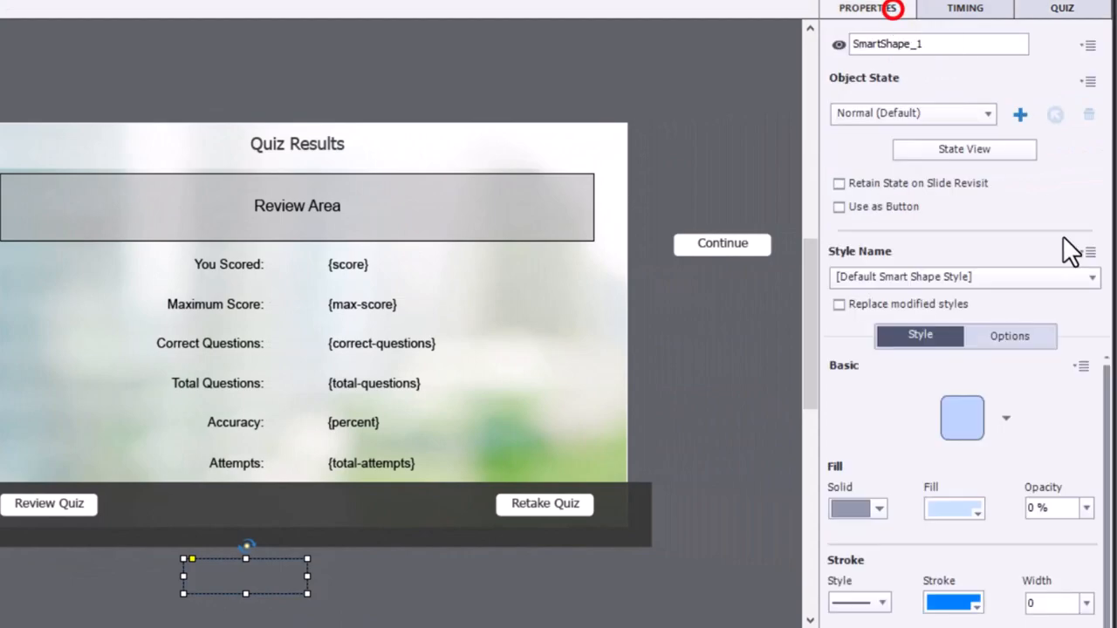
pyautogui.click(963, 276)
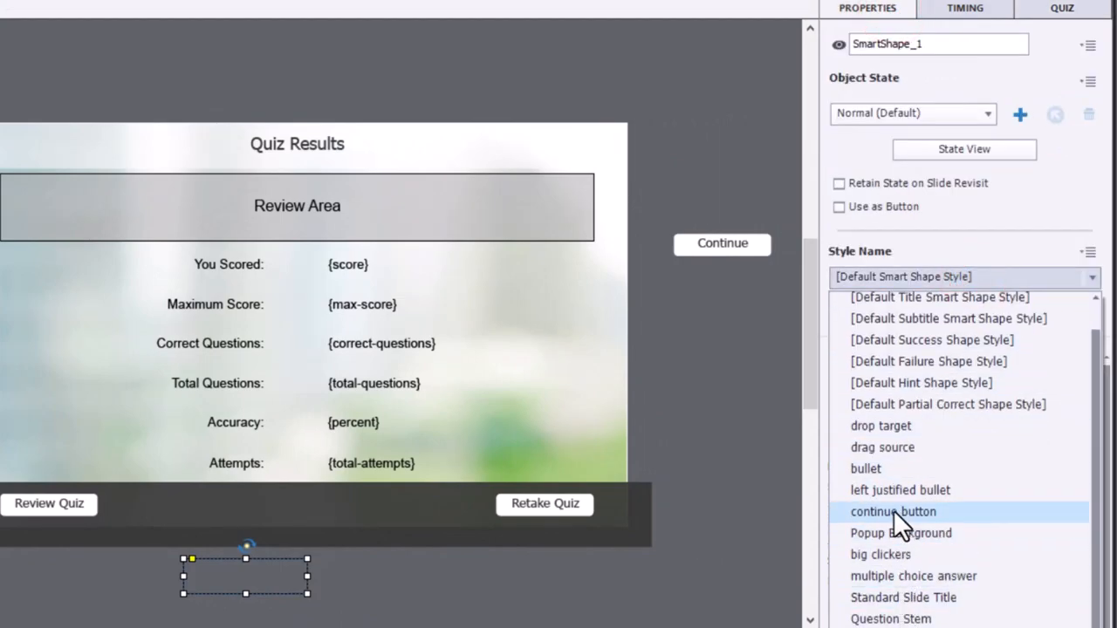
pyautogui.click(893, 511)
pyautogui.write('Contin')
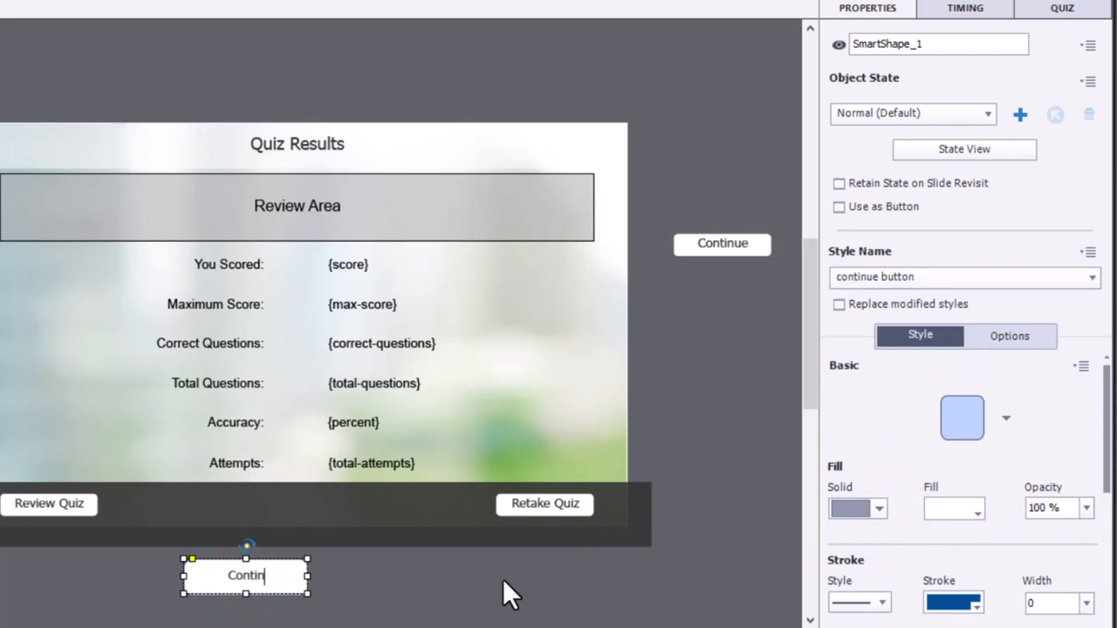
pyautogui.click(454, 572)
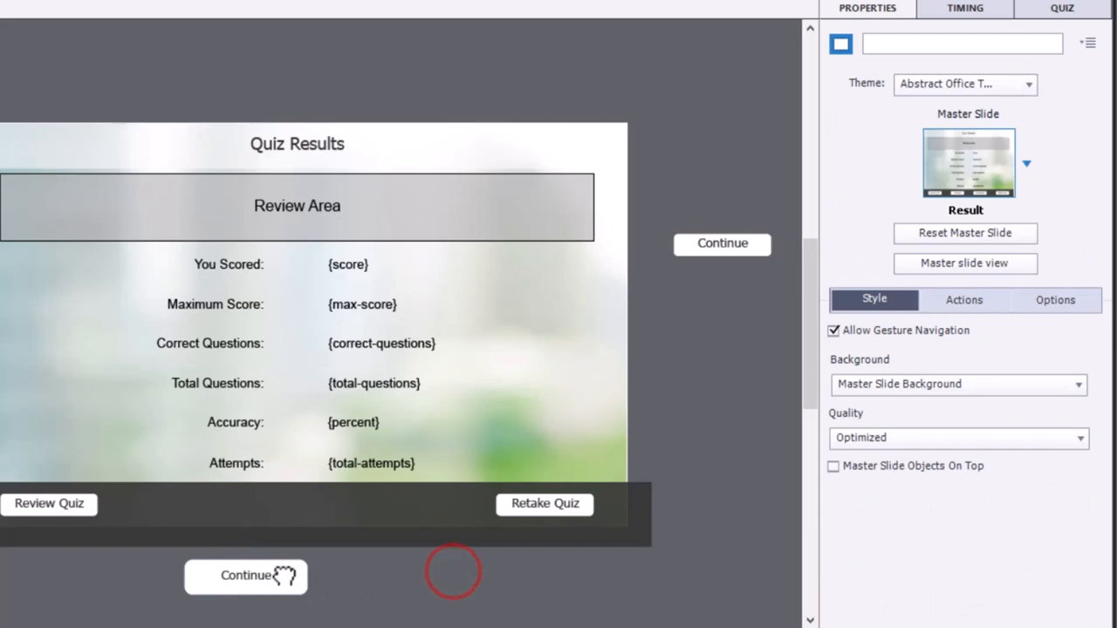
pyautogui.click(237, 574)
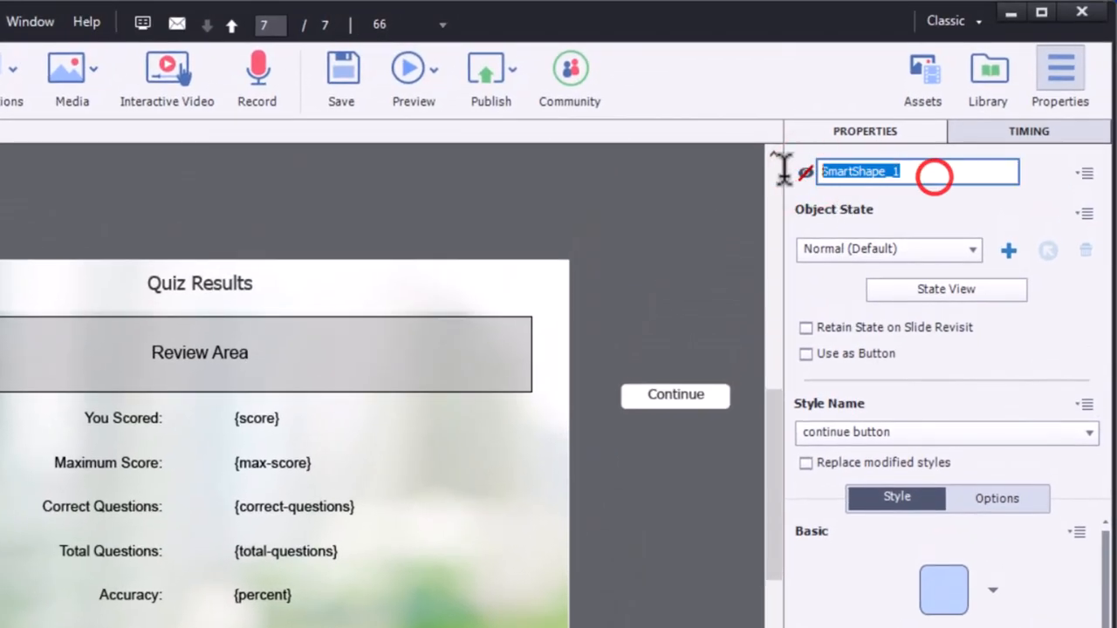
# Step: Rename the new Continue shape to Custom_Continue in Properties
pyautogui.write('Custom Continue')
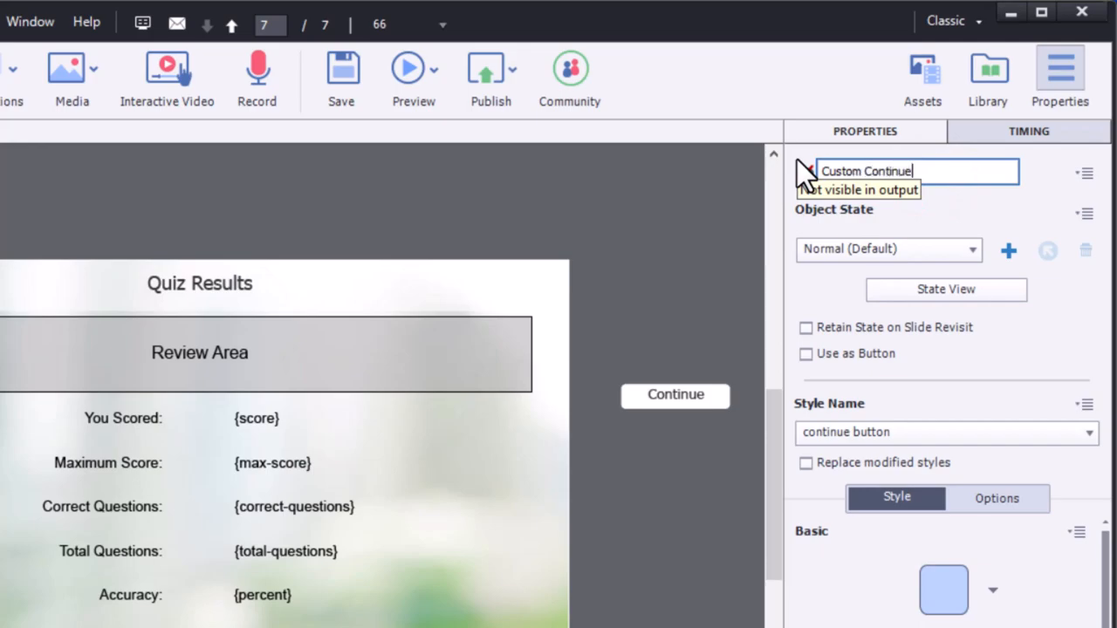
pyautogui.write('Custom_Continue')
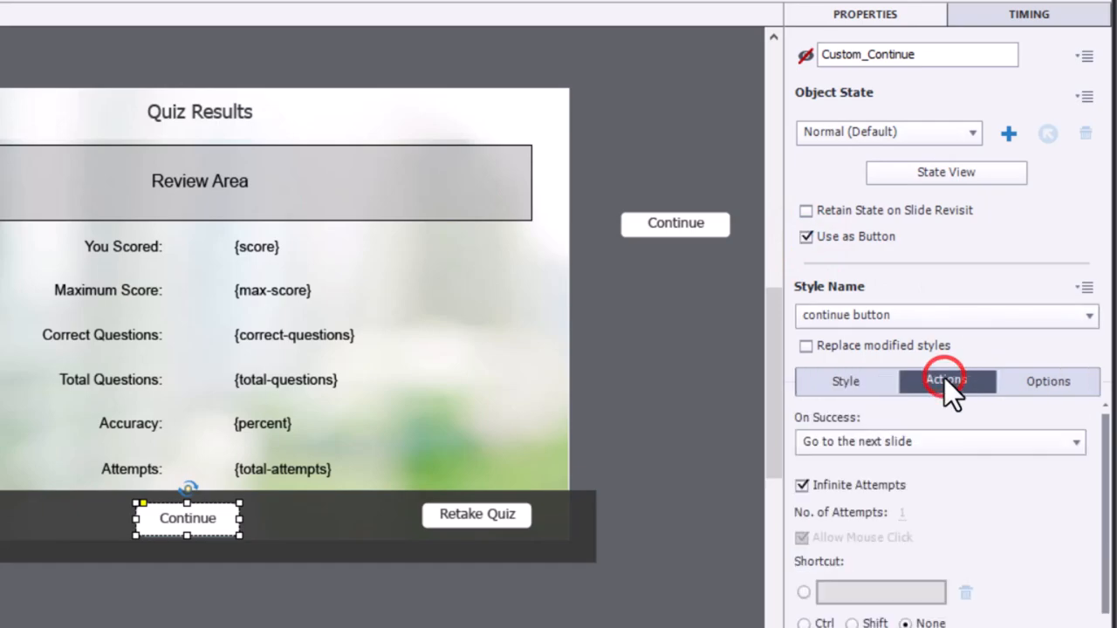
# Step: Set Custom_Continue's On Success action to Open URL or file, pointing to passed.html
pyautogui.click(939, 442)
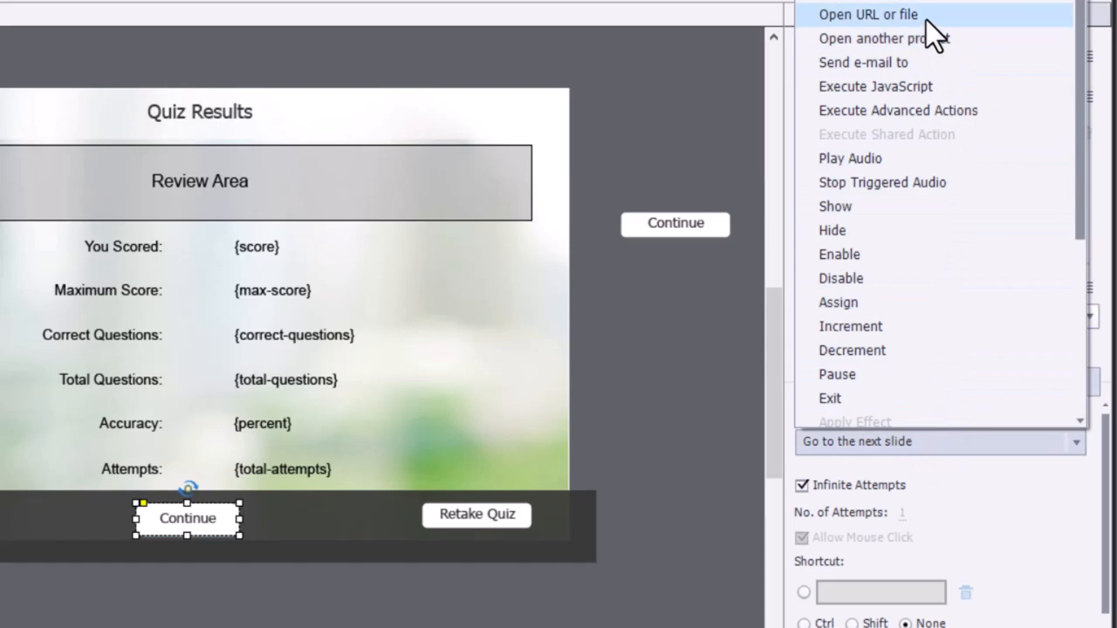
pyautogui.click(868, 13)
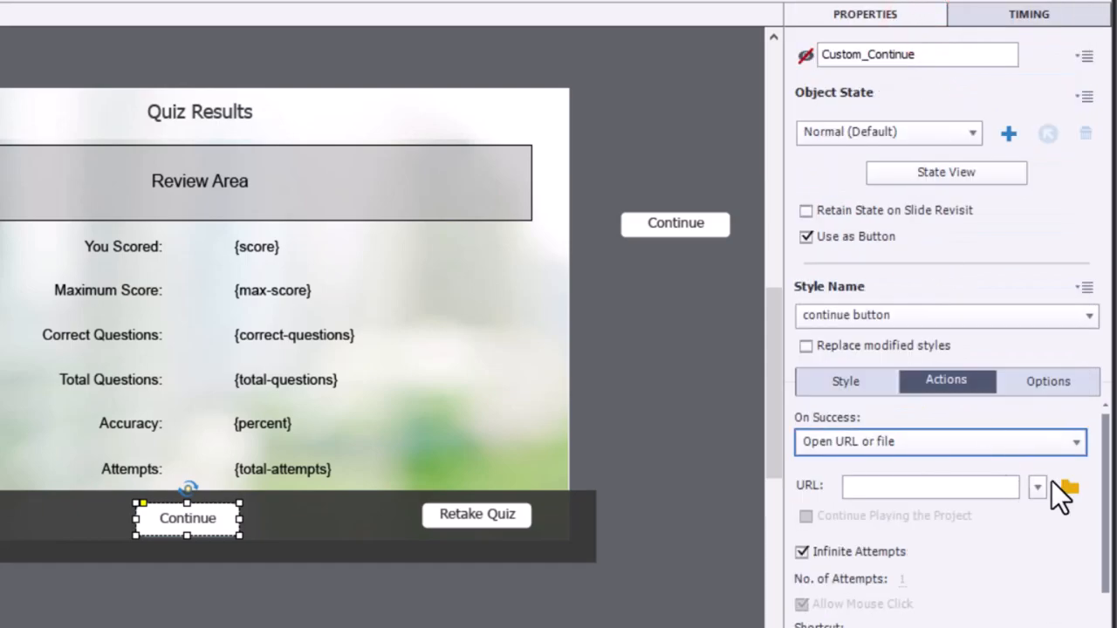
pyautogui.click(1068, 487)
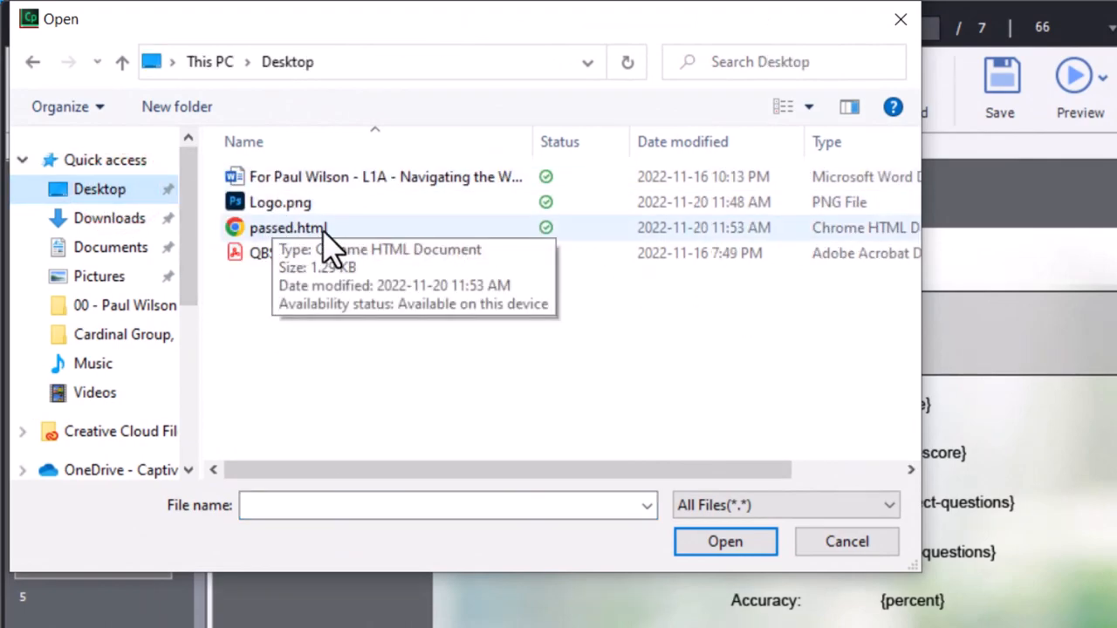
pyautogui.click(288, 227)
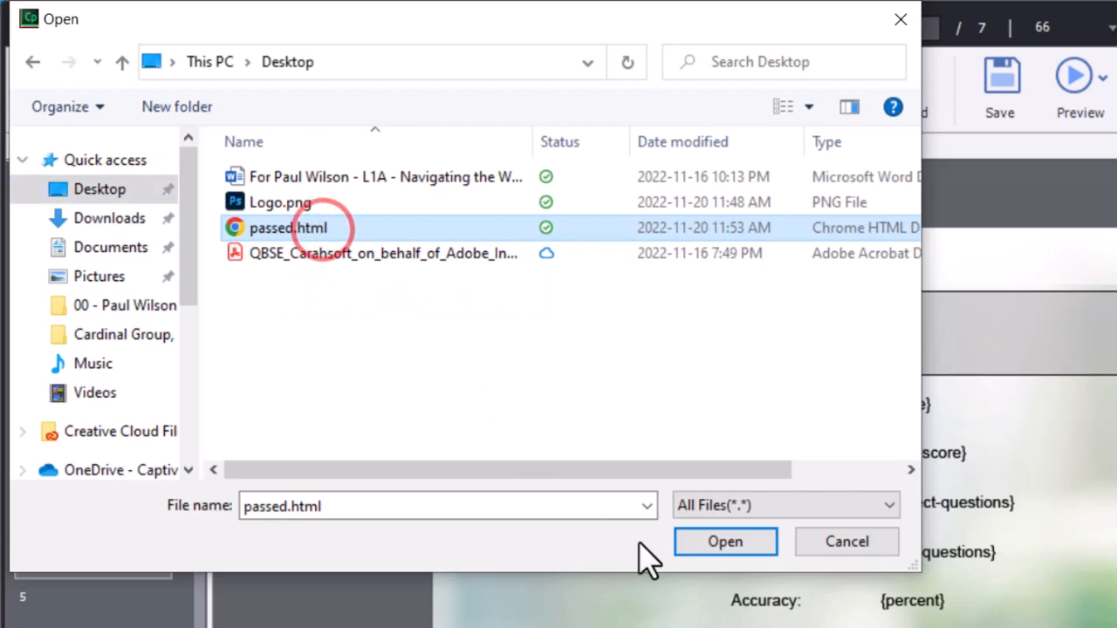
pyautogui.click(726, 541)
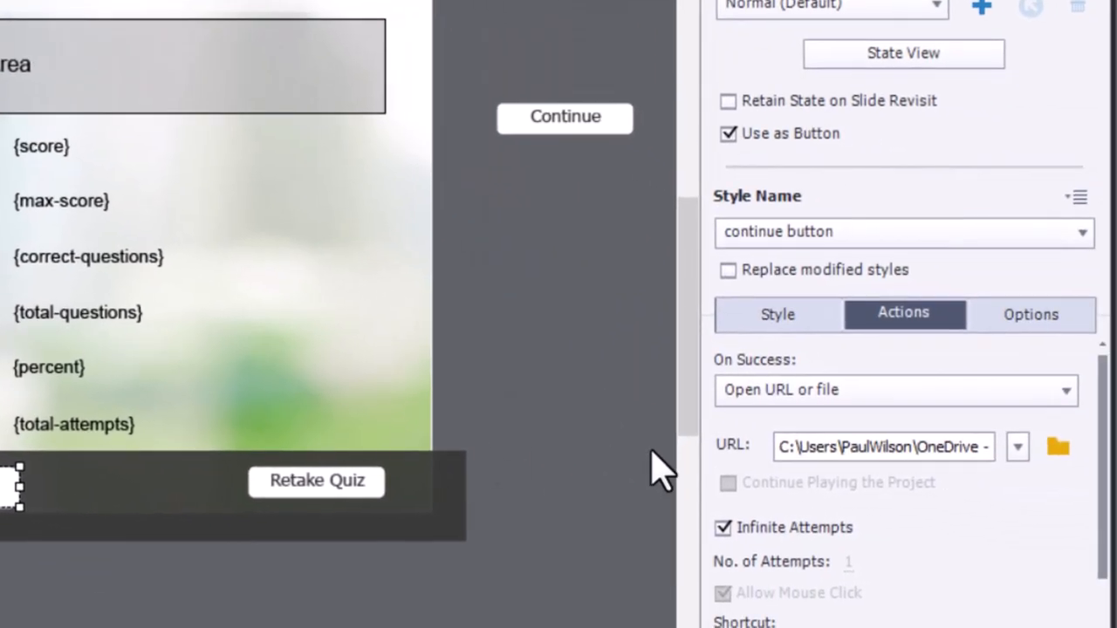
pyautogui.click(1017, 447)
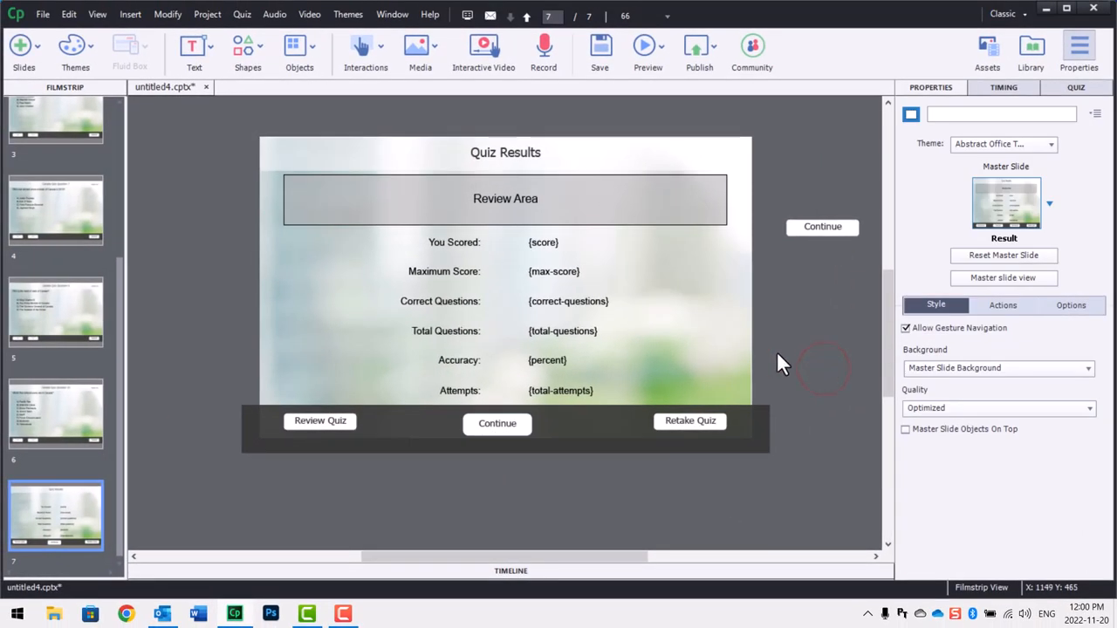
pyautogui.moveTo(520, 457)
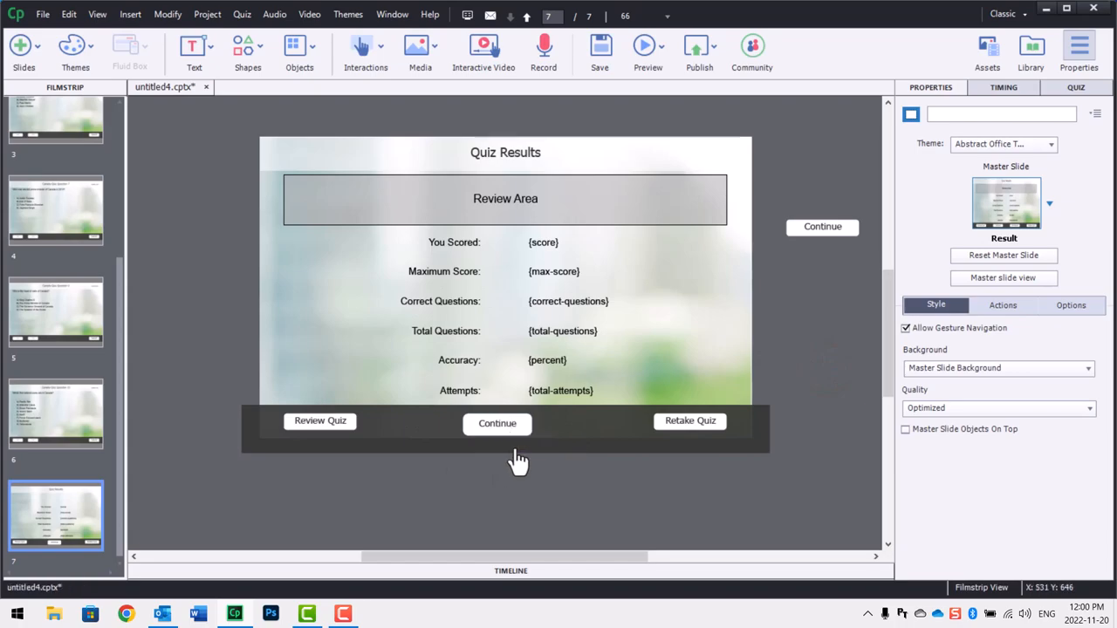
# Step: Reselect Custom_Continue and confirm its open-file action for the certificate HTML
pyautogui.click(496, 424)
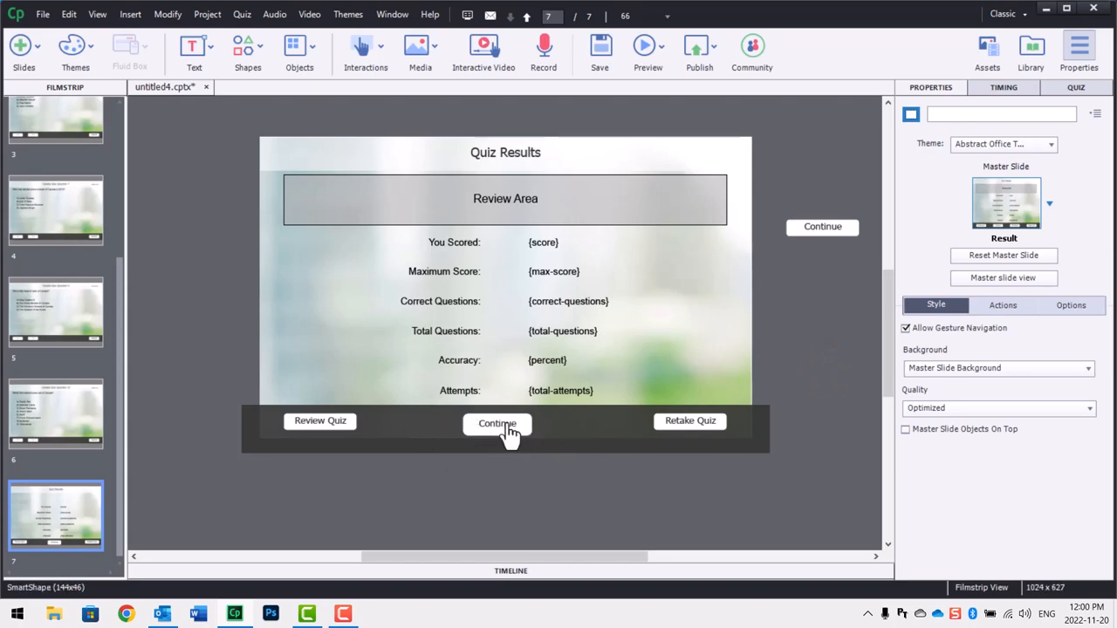
pyautogui.click(496, 424)
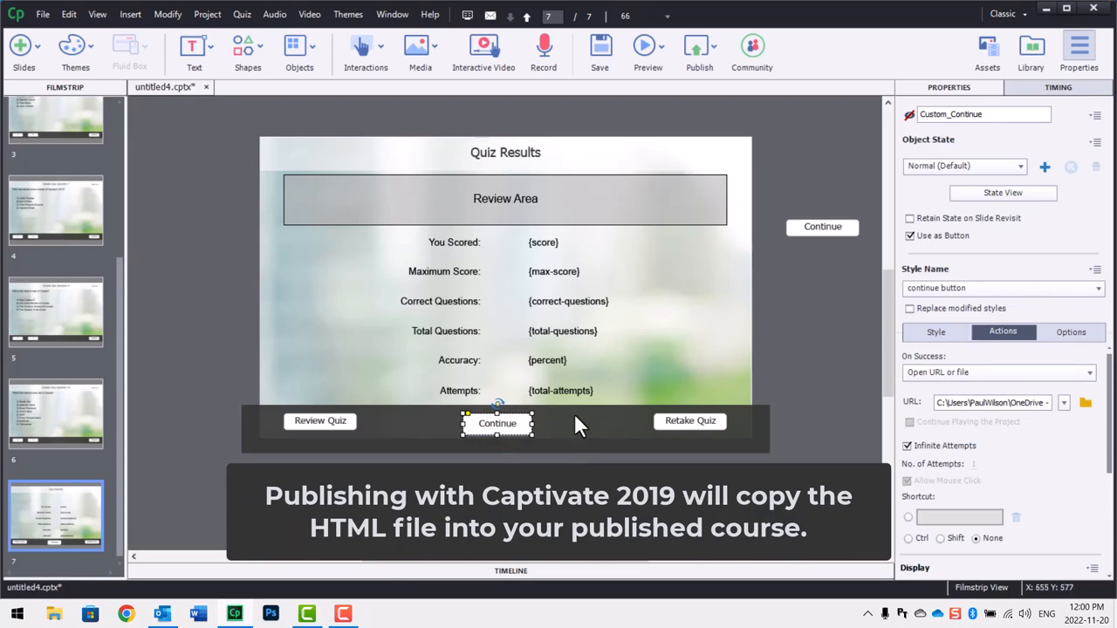
pyautogui.moveTo(485, 433)
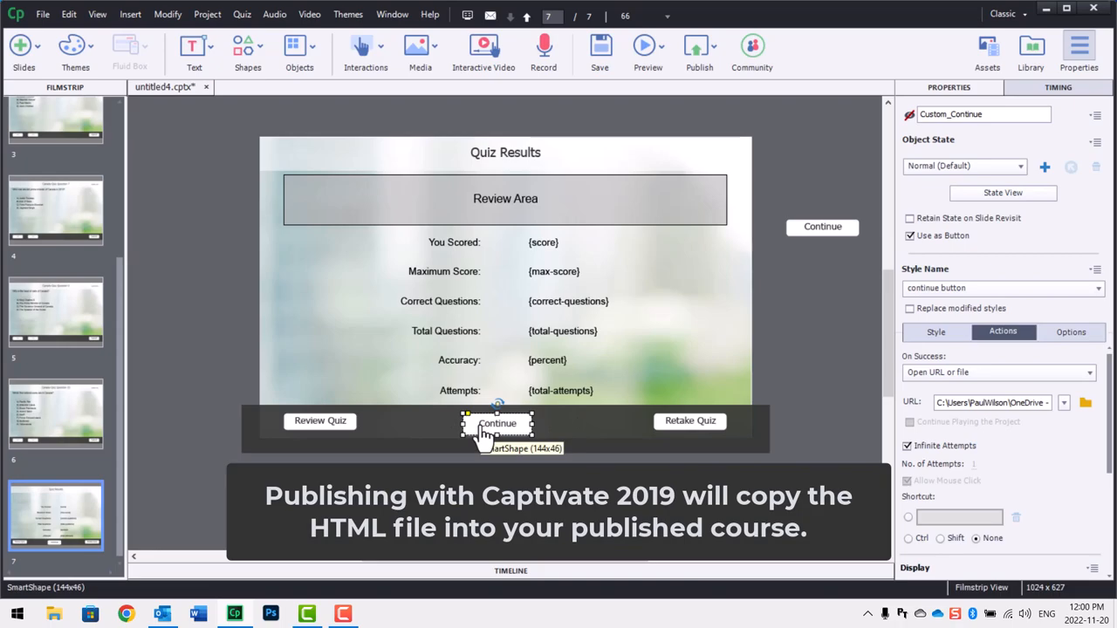
pyautogui.moveTo(793, 384)
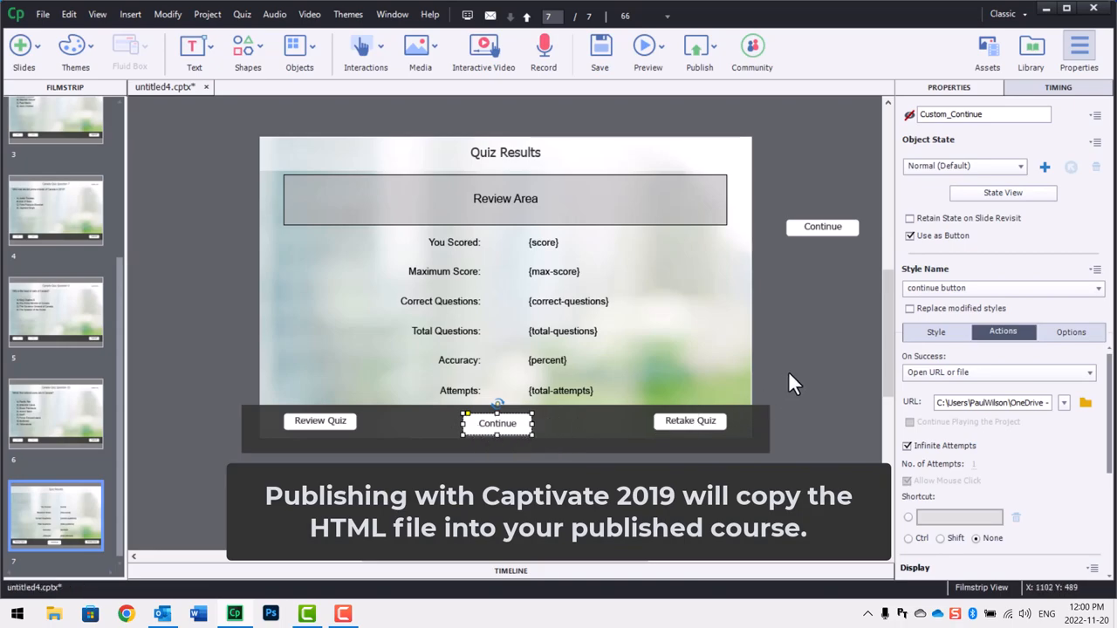
pyautogui.click(804, 361)
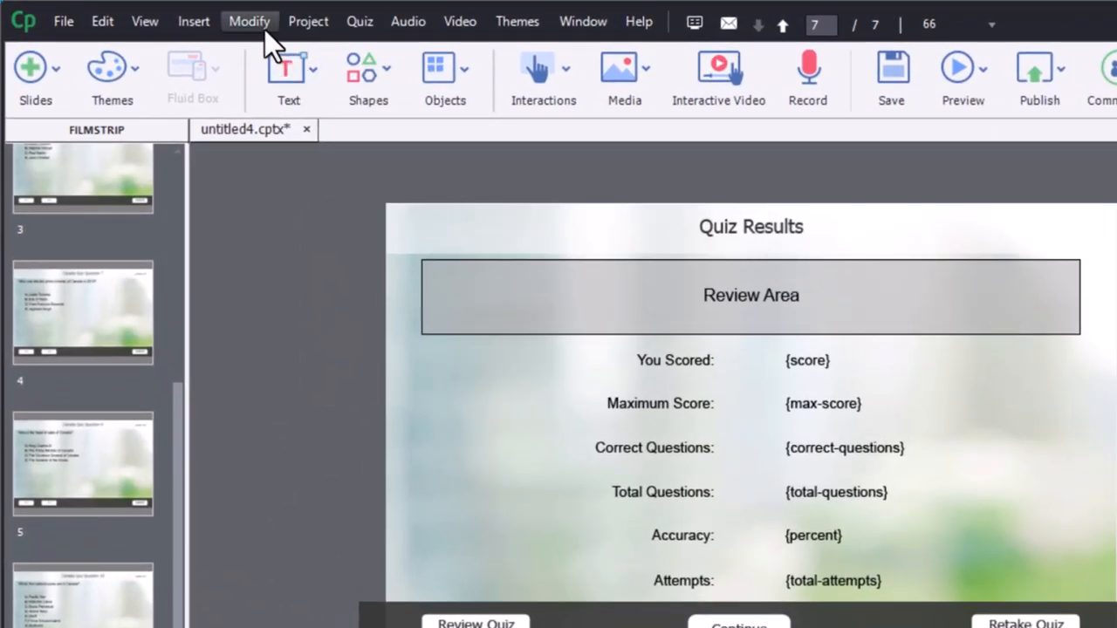
pyautogui.moveTo(307, 21)
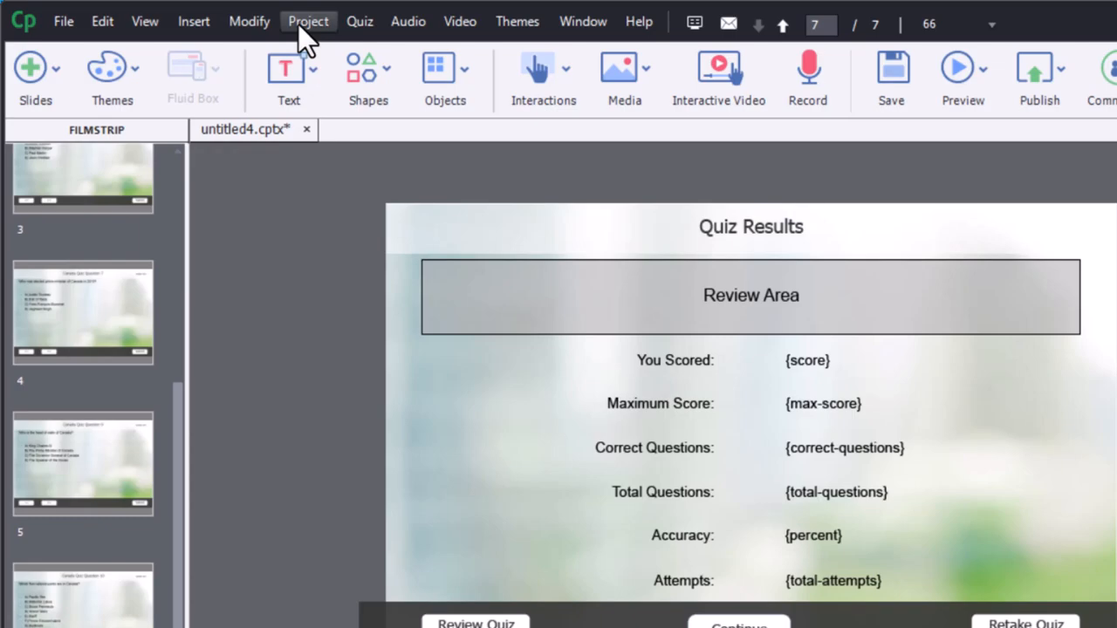
# Step: Create a conditional advanced action named Success_Certificate via Project > Advanced Actions
pyautogui.click(307, 21)
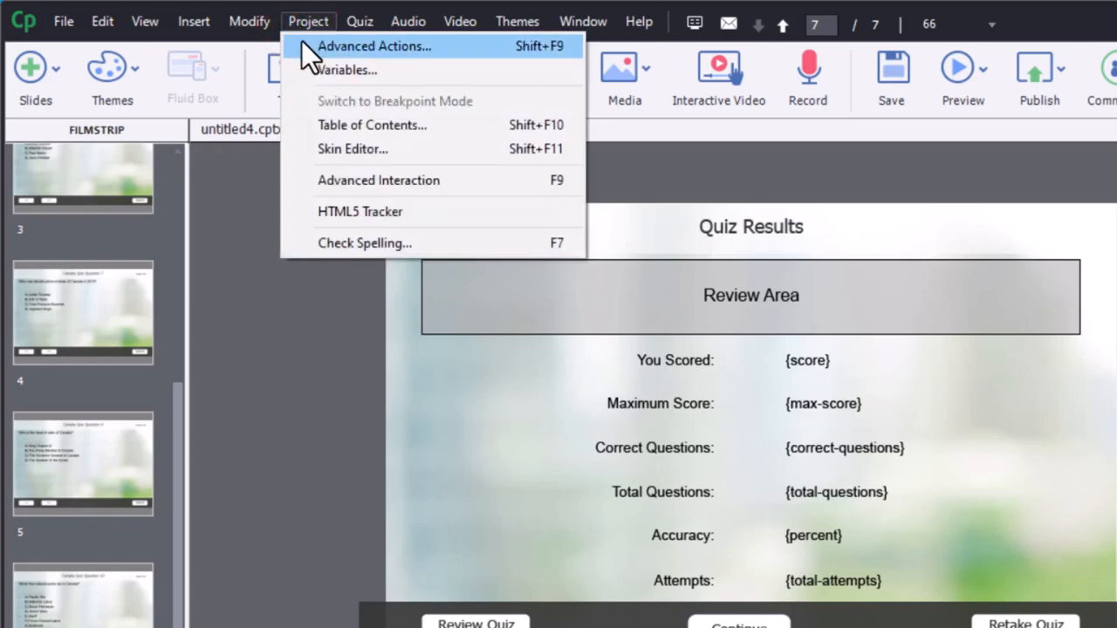
pyautogui.click(374, 45)
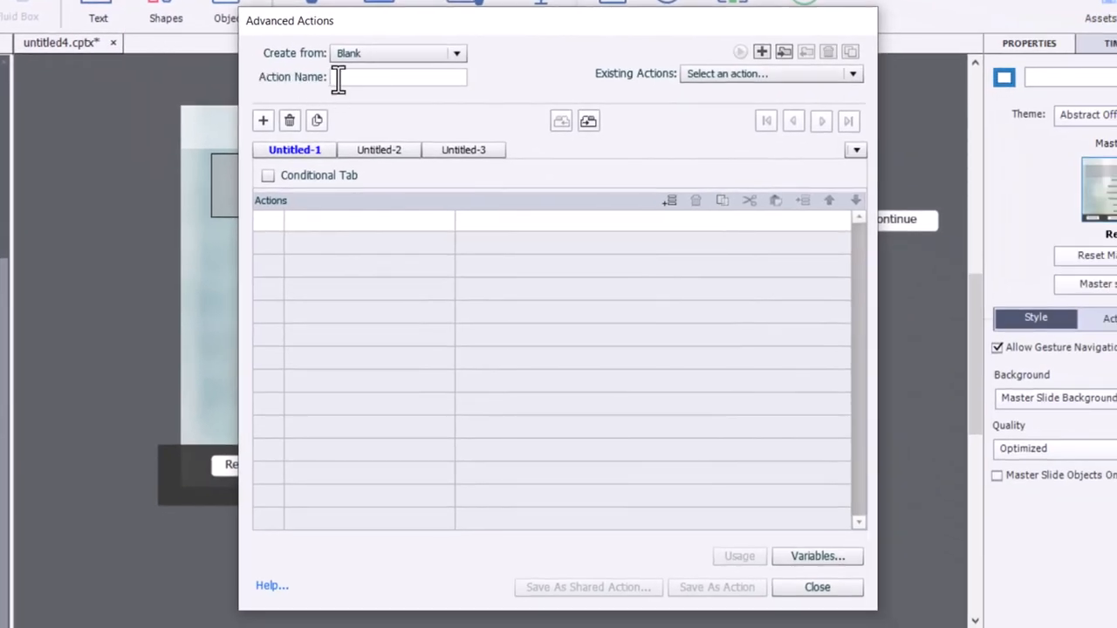
pyautogui.write('Success_Certificate')
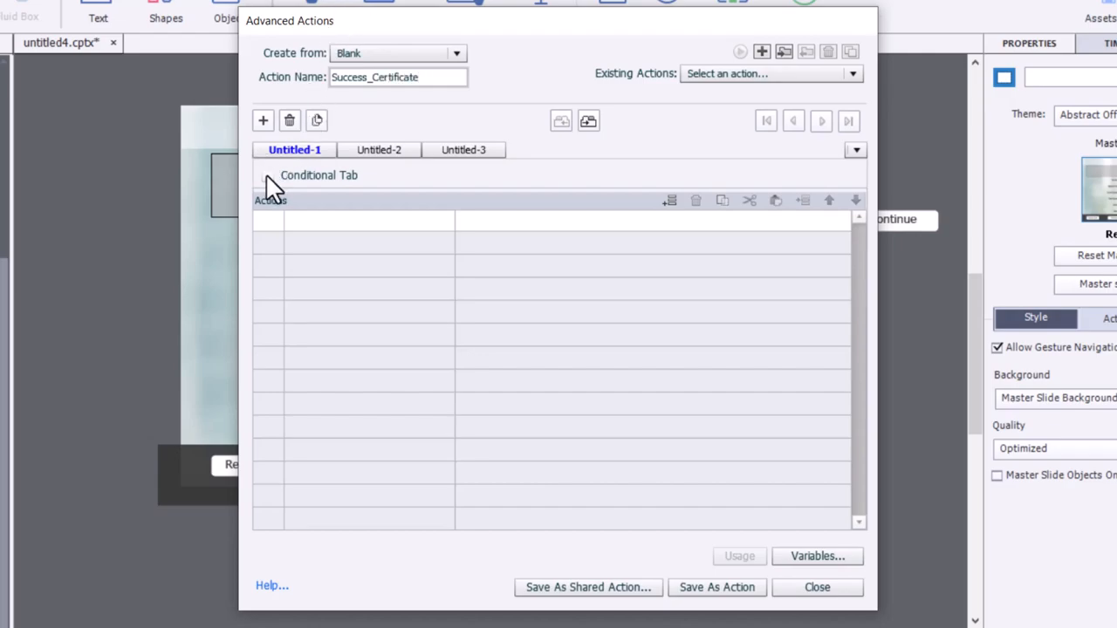
pyautogui.click(268, 175)
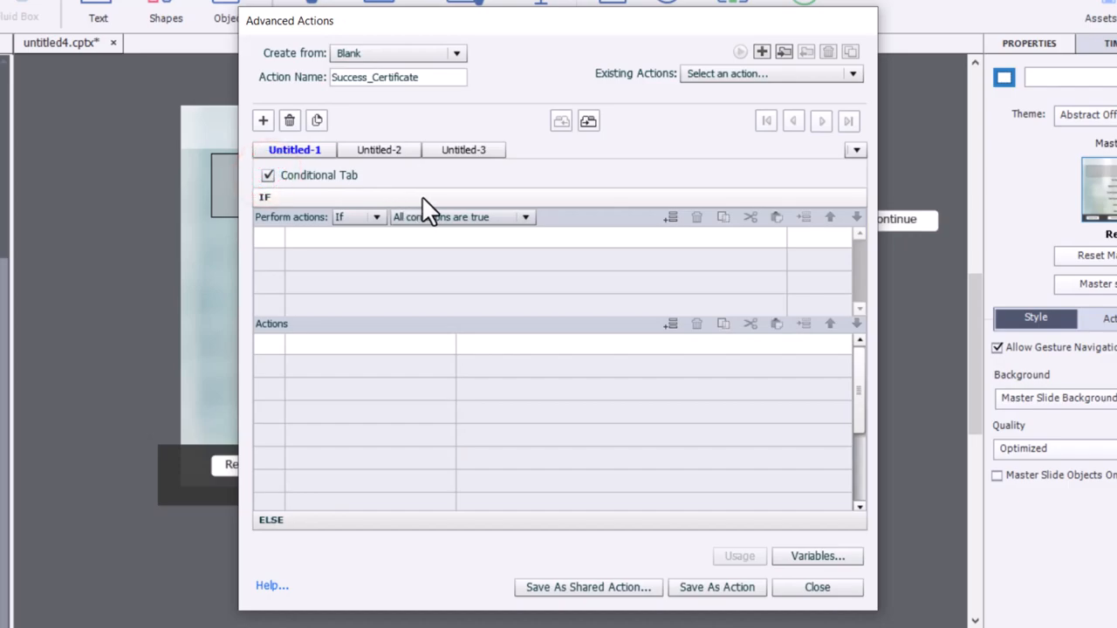
pyautogui.moveTo(330, 247)
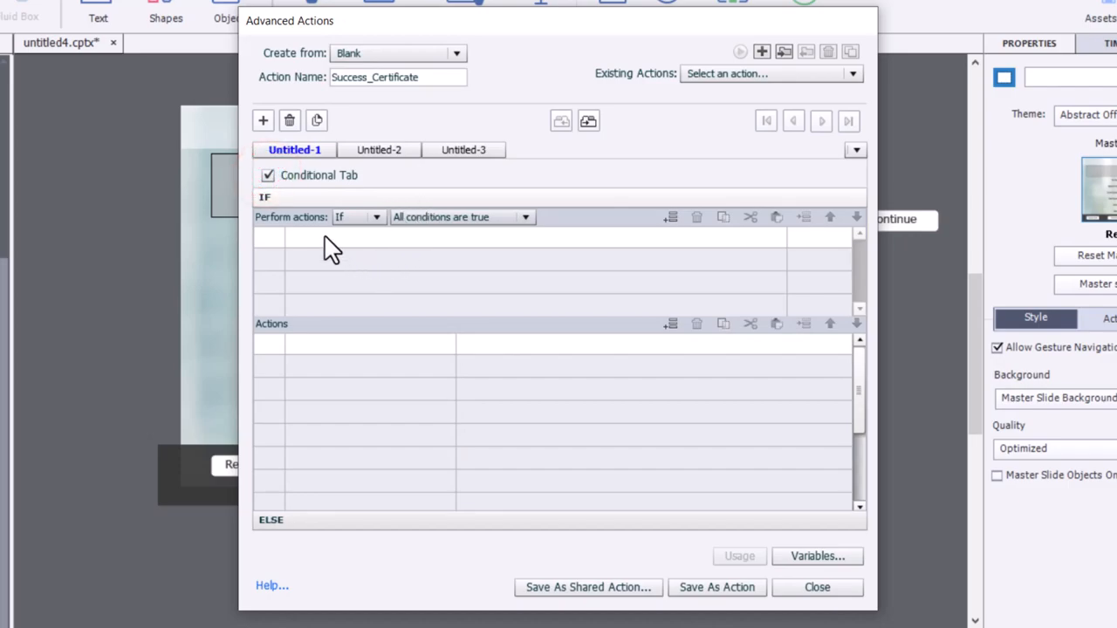
# Step: Add IF cpQuizInfoPassFail is equal to 1, then Show Custom_Continue
pyautogui.click(321, 237)
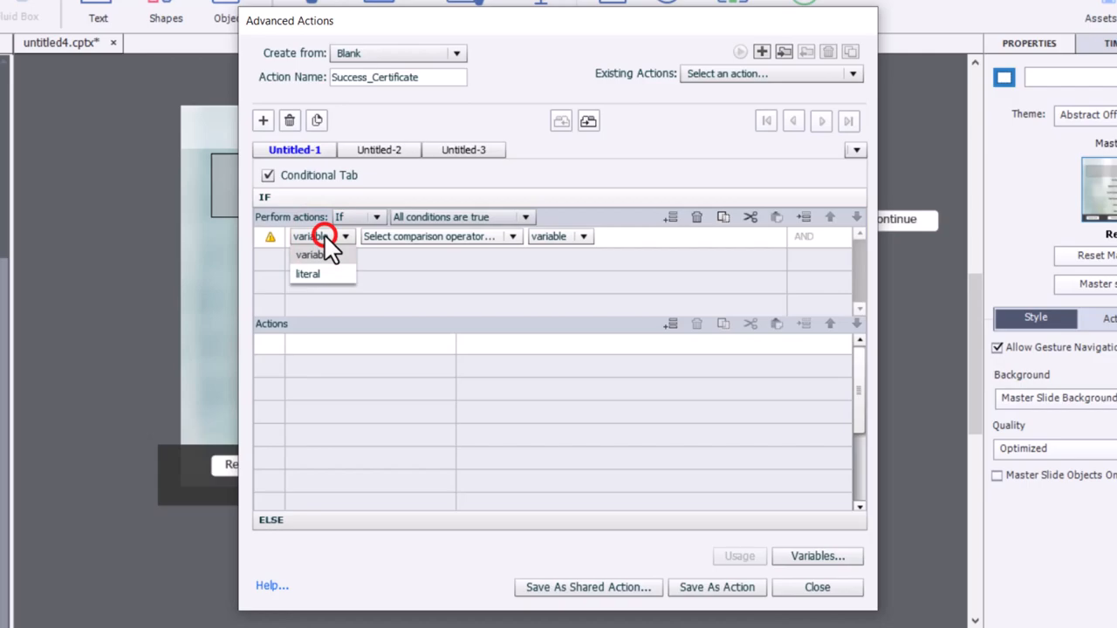
pyautogui.click(321, 237)
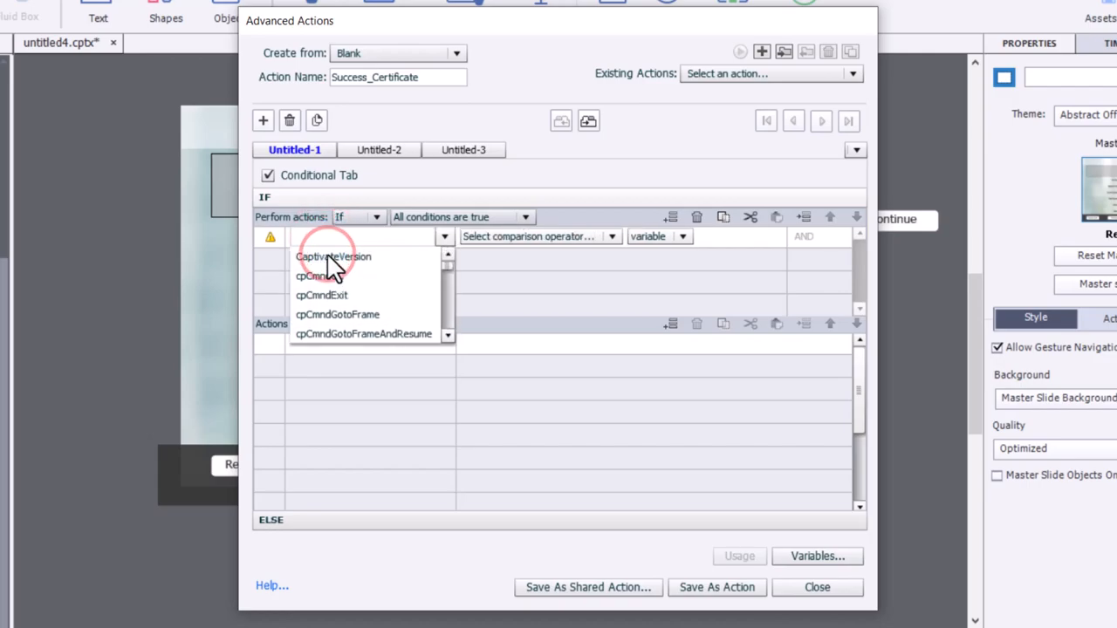
pyautogui.write('pass')
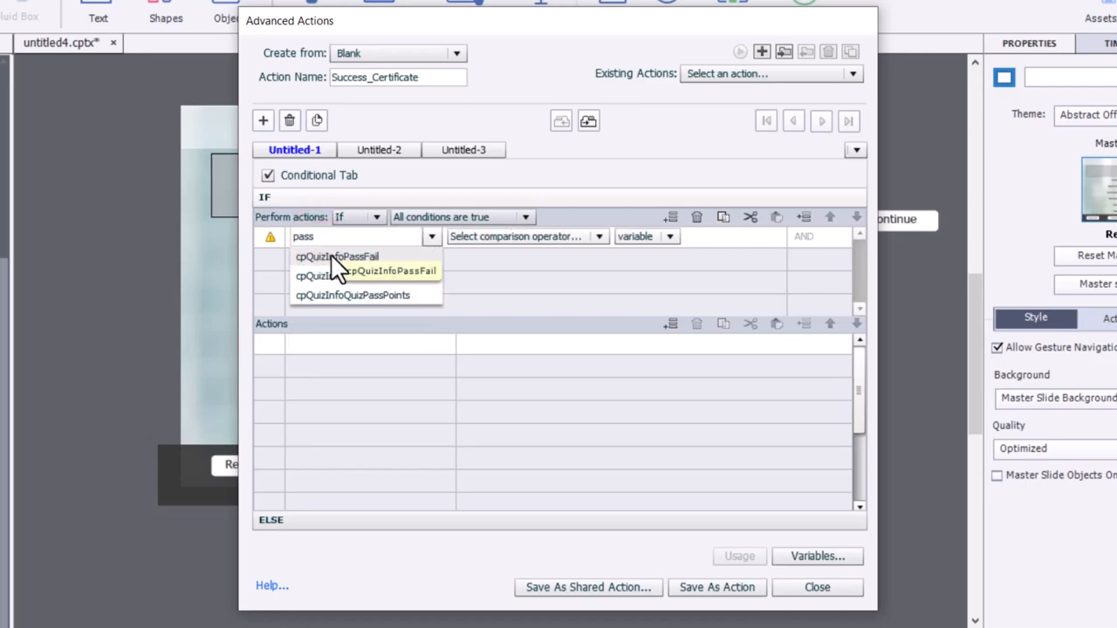
pyautogui.click(337, 256)
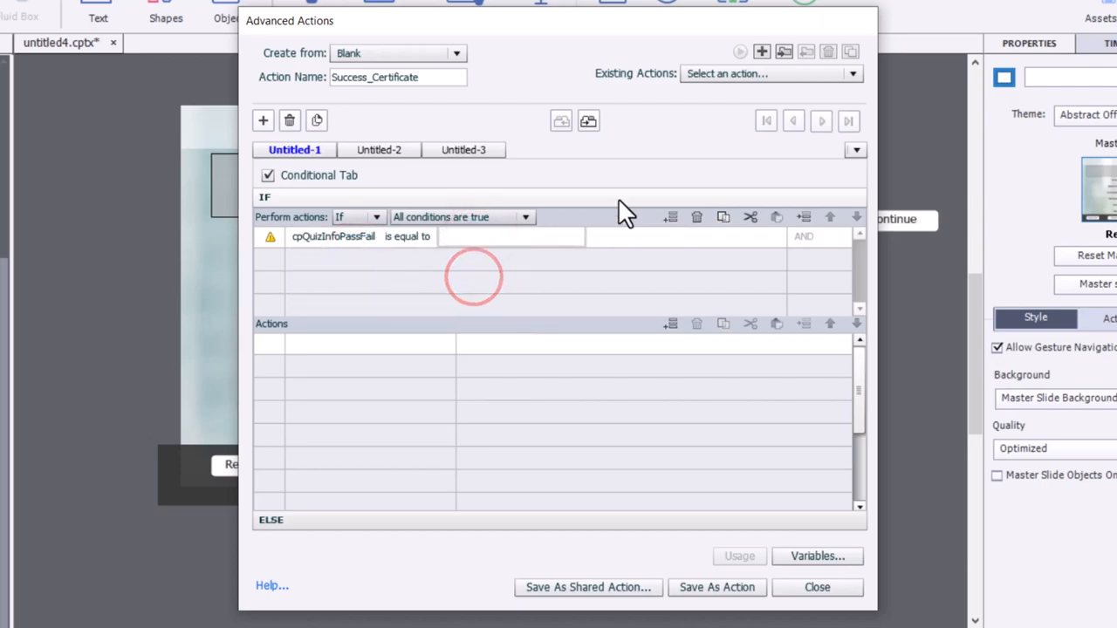
pyautogui.write('1')
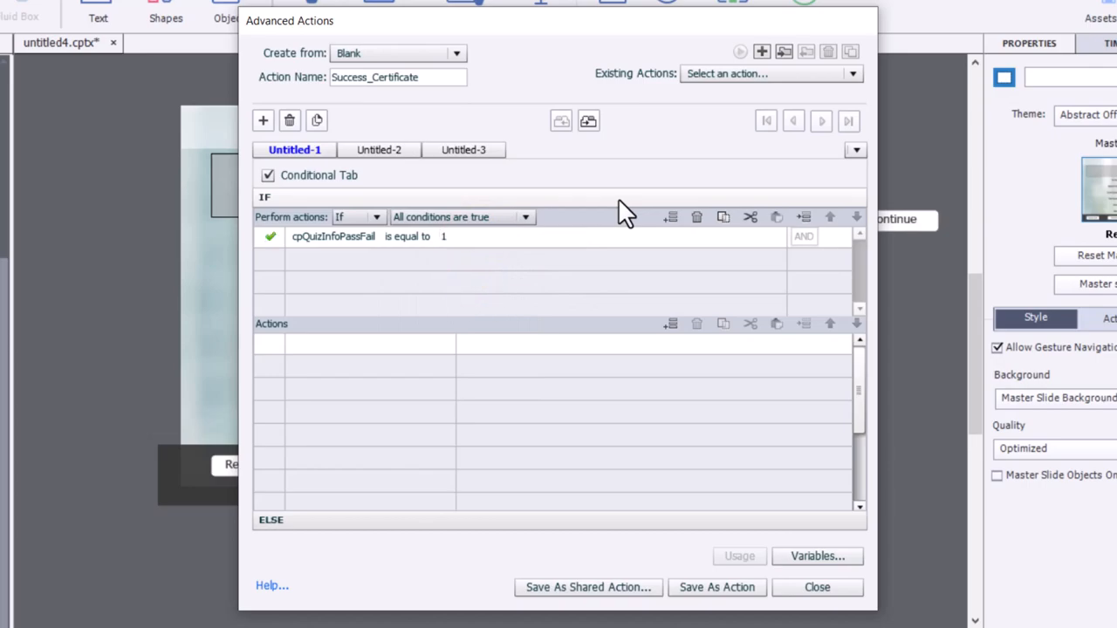
pyautogui.click(358, 342)
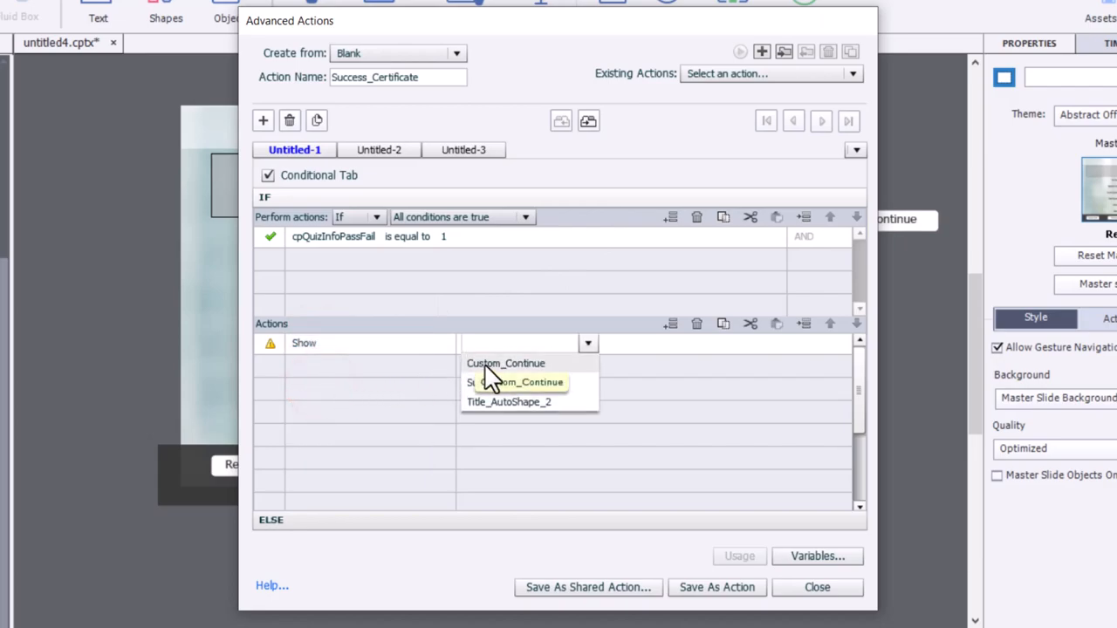
pyautogui.click(506, 363)
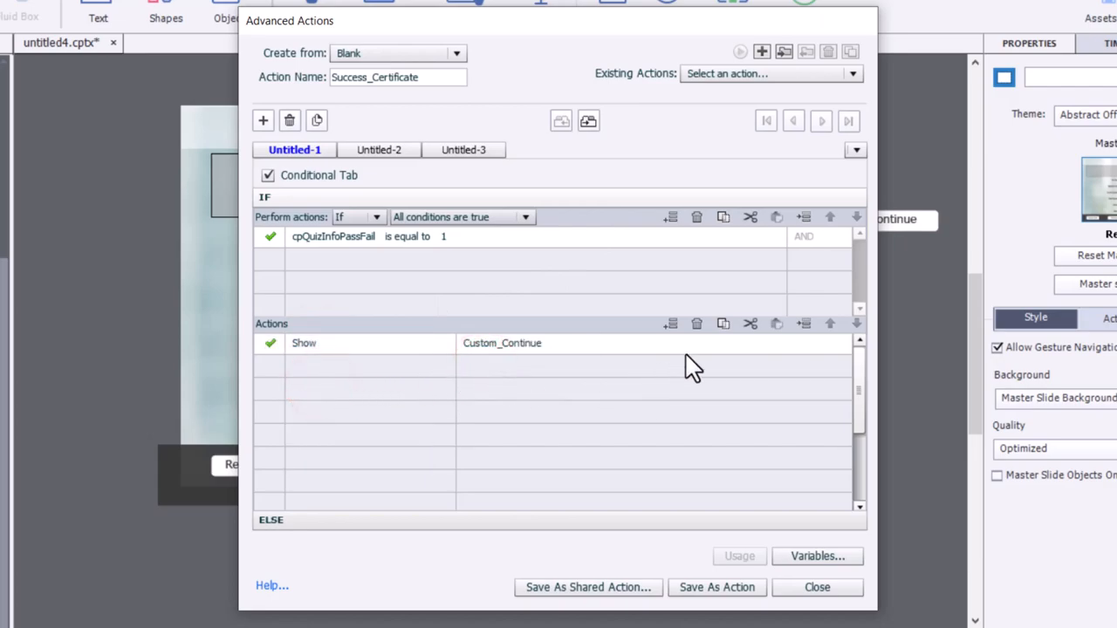
pyautogui.moveTo(820, 370)
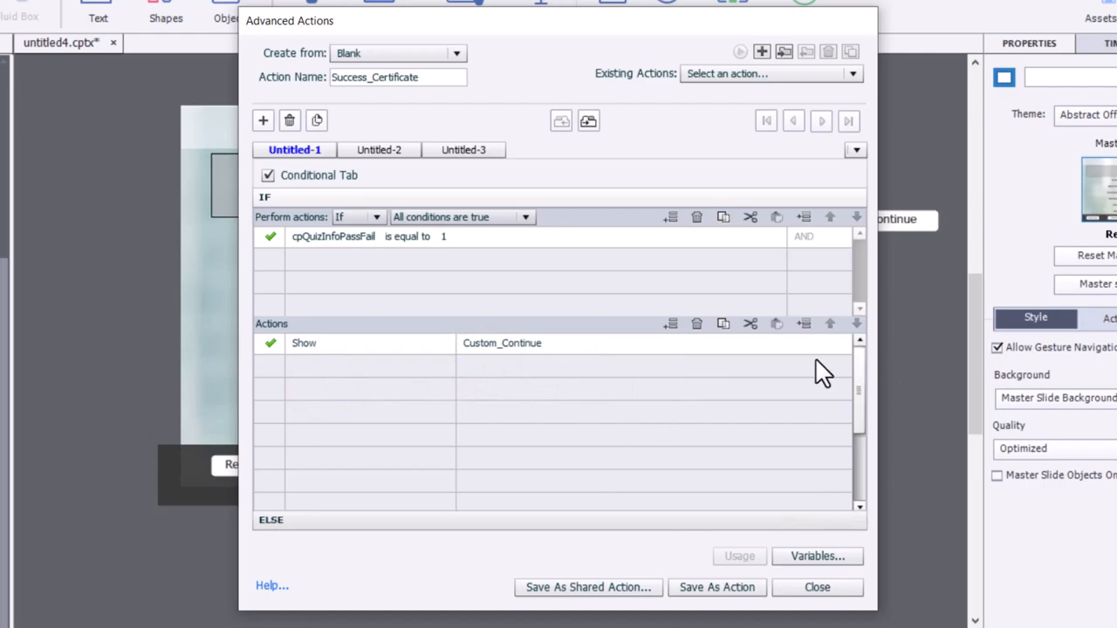
pyautogui.moveTo(701, 366)
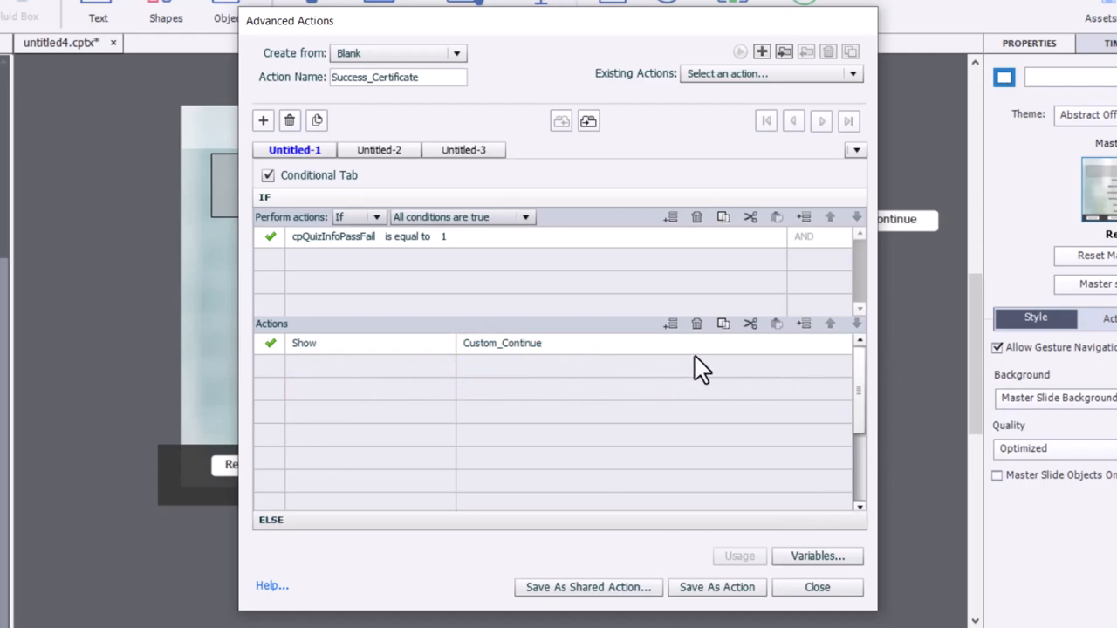
pyautogui.moveTo(716, 380)
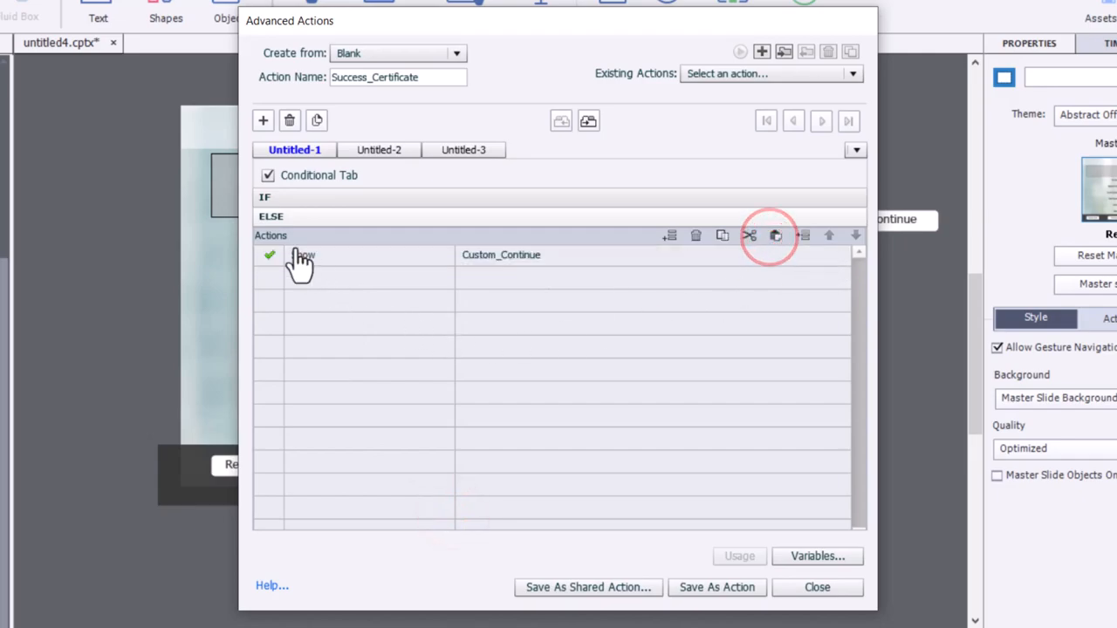
# Step: Add ELSE Hide Custom_Continue and save the Success_Certificate action
pyautogui.click(353, 255)
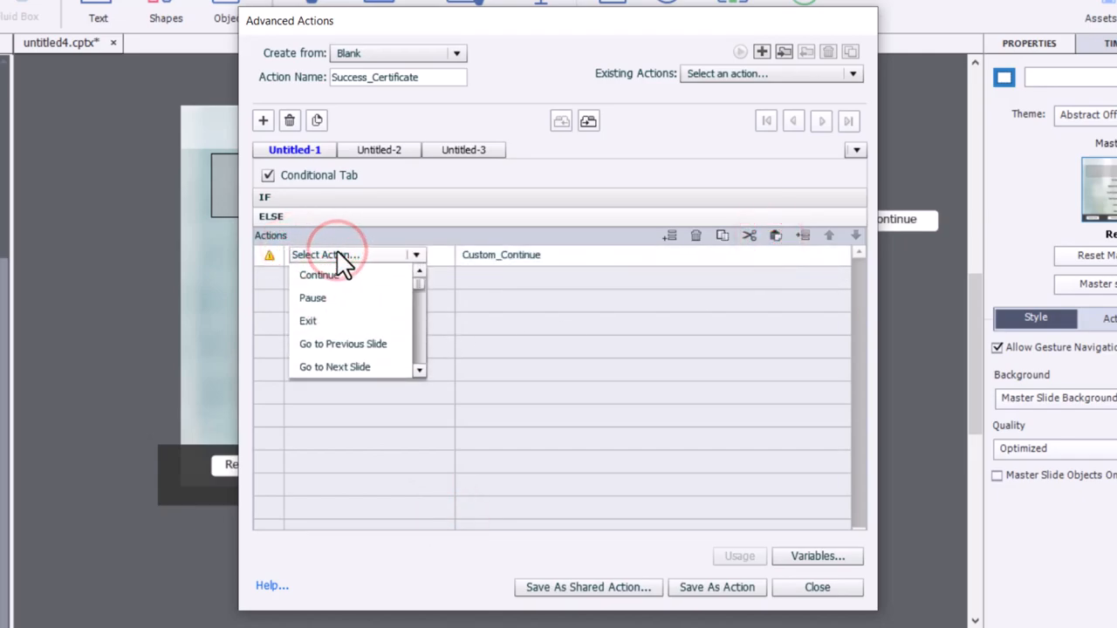
pyautogui.click(321, 279)
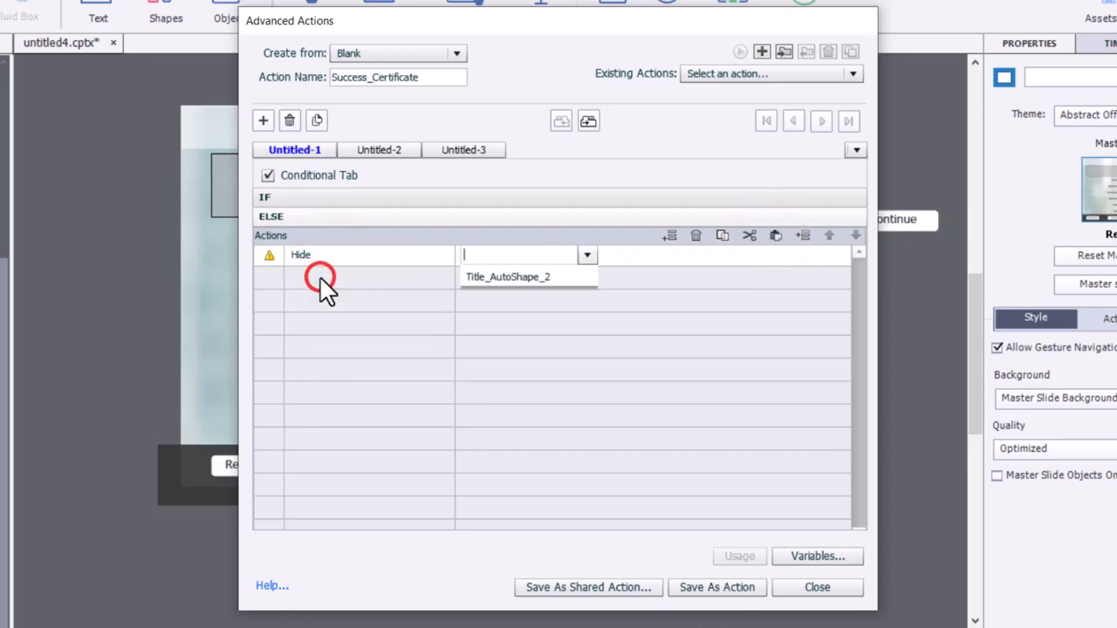
pyautogui.click(506, 276)
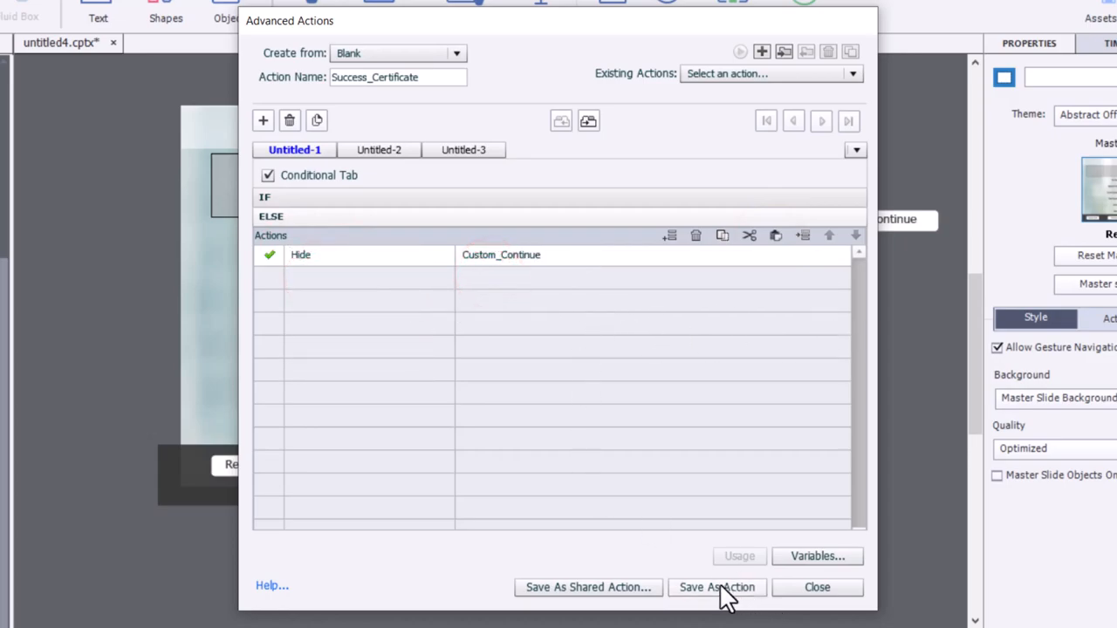
pyautogui.click(715, 587)
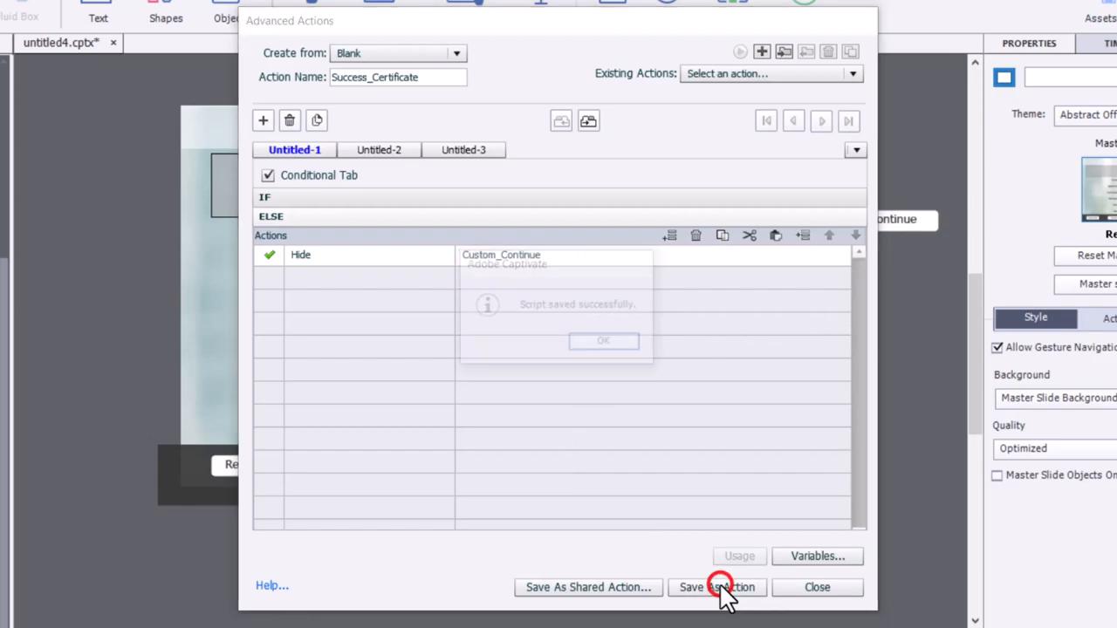
pyautogui.click(717, 586)
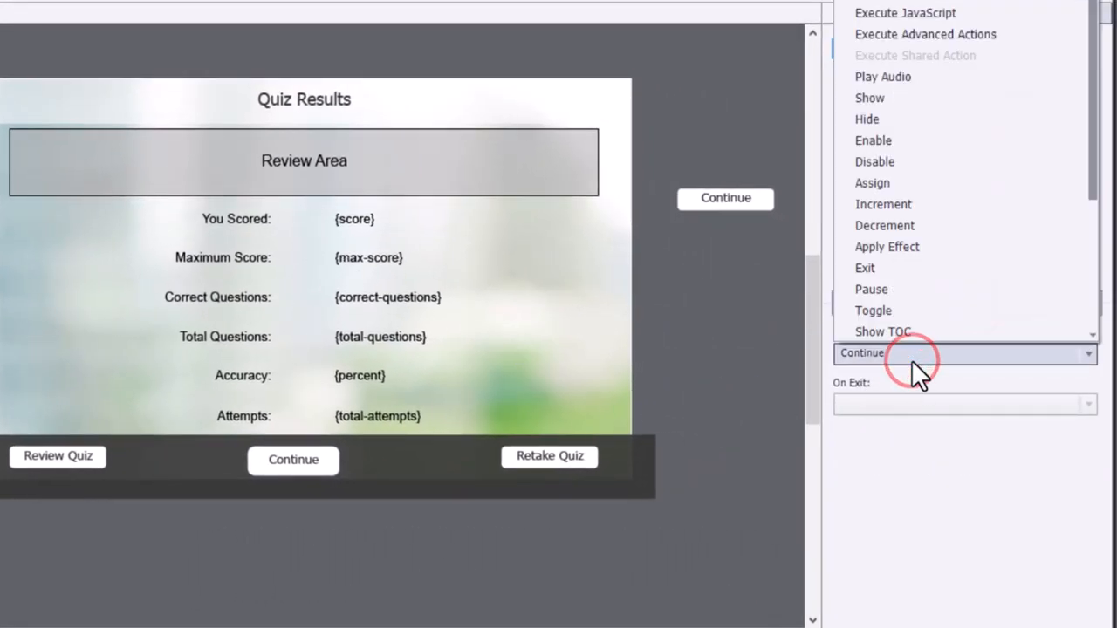
# Step: Set the Quiz Results slide's On Enter to Execute Advanced Actions with Success_Certificate
pyautogui.click(925, 35)
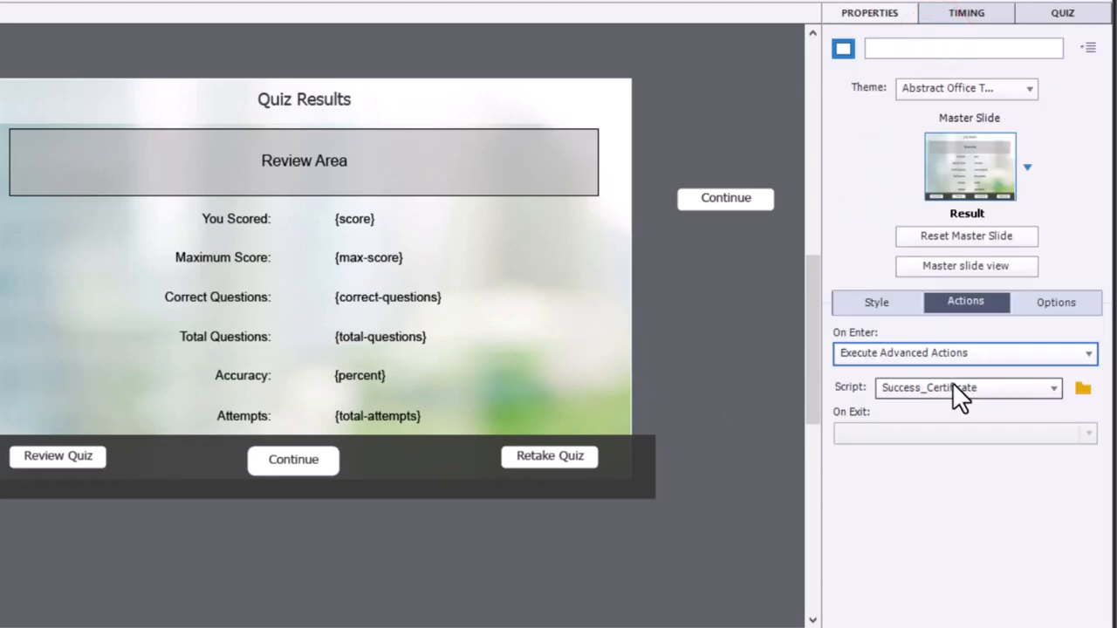
pyautogui.moveTo(293, 461)
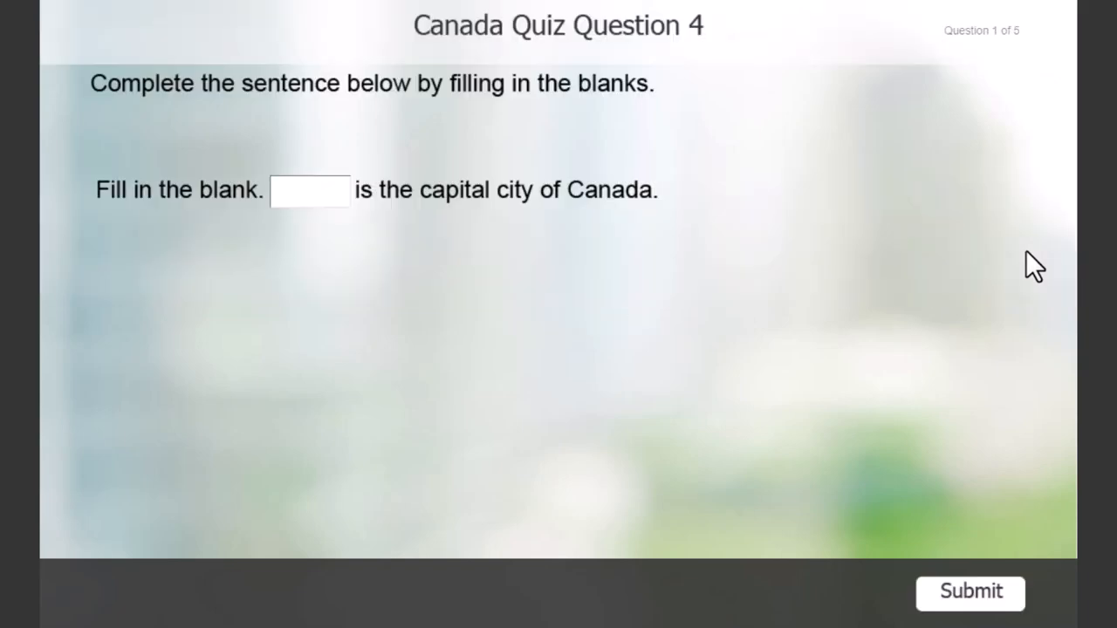
# Step: In preview, answer 'toronto' to the capital city question and submit the first wrong answers
pyautogui.click(311, 190)
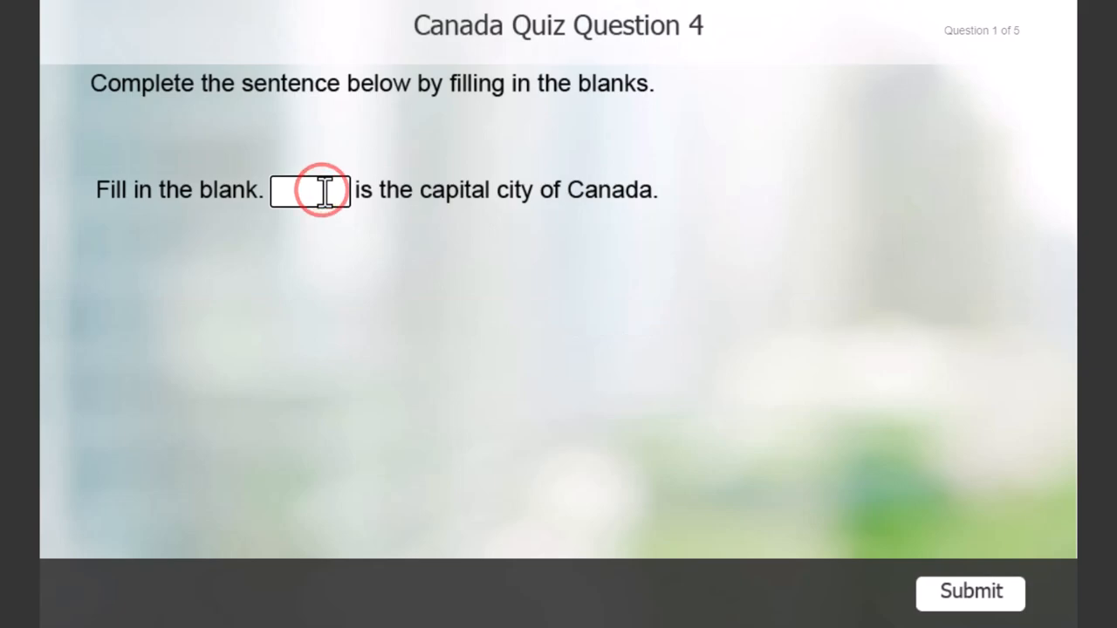
pyautogui.write('toronto')
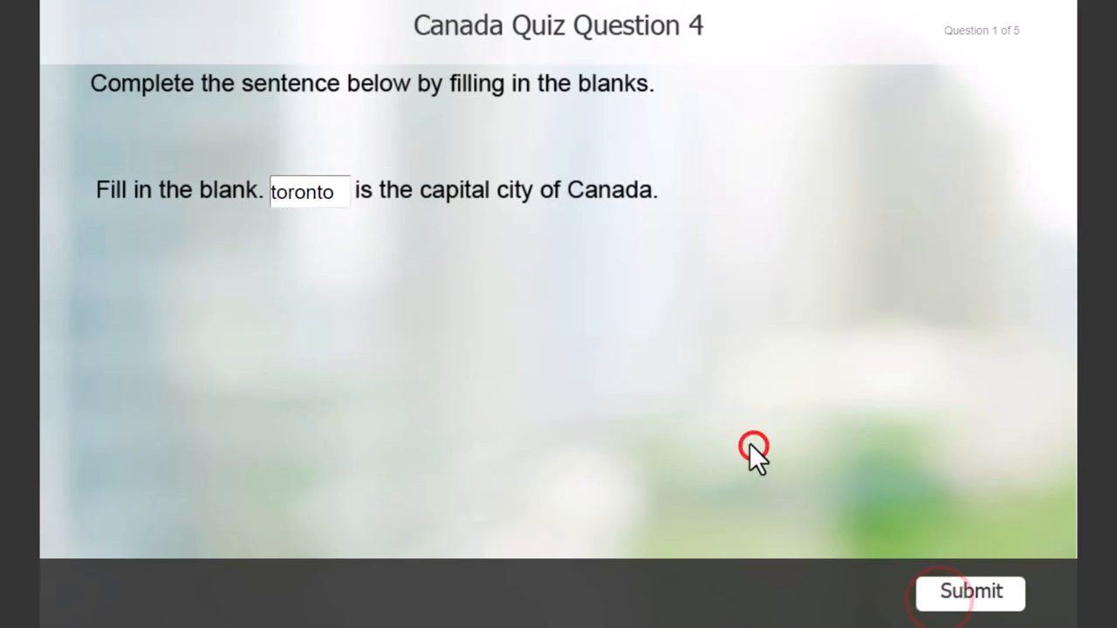
pyautogui.click(970, 591)
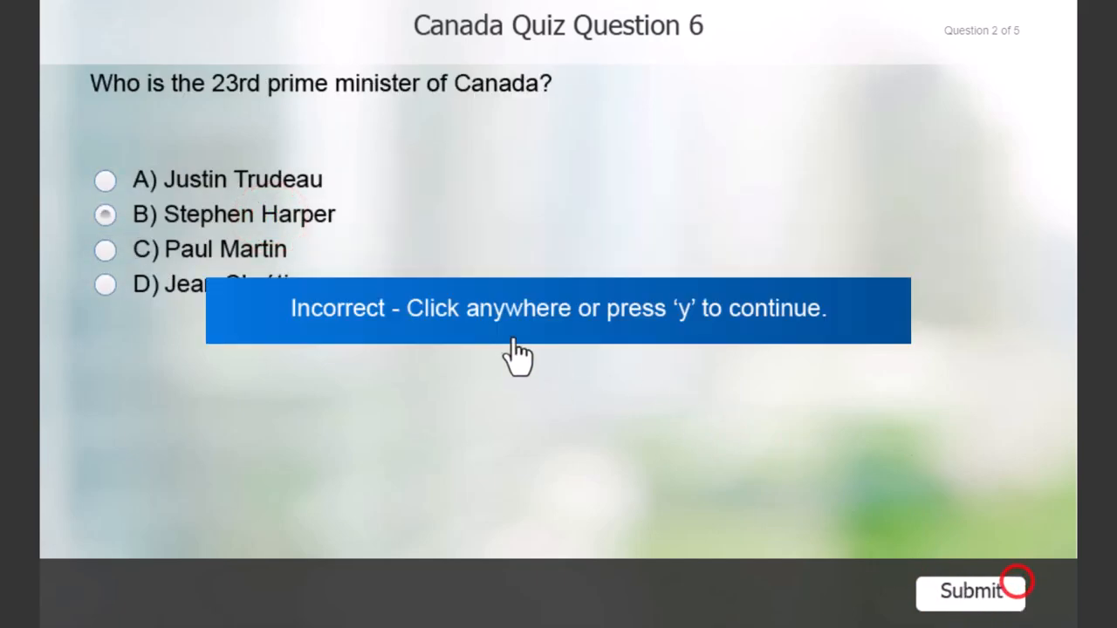
pyautogui.click(520, 352)
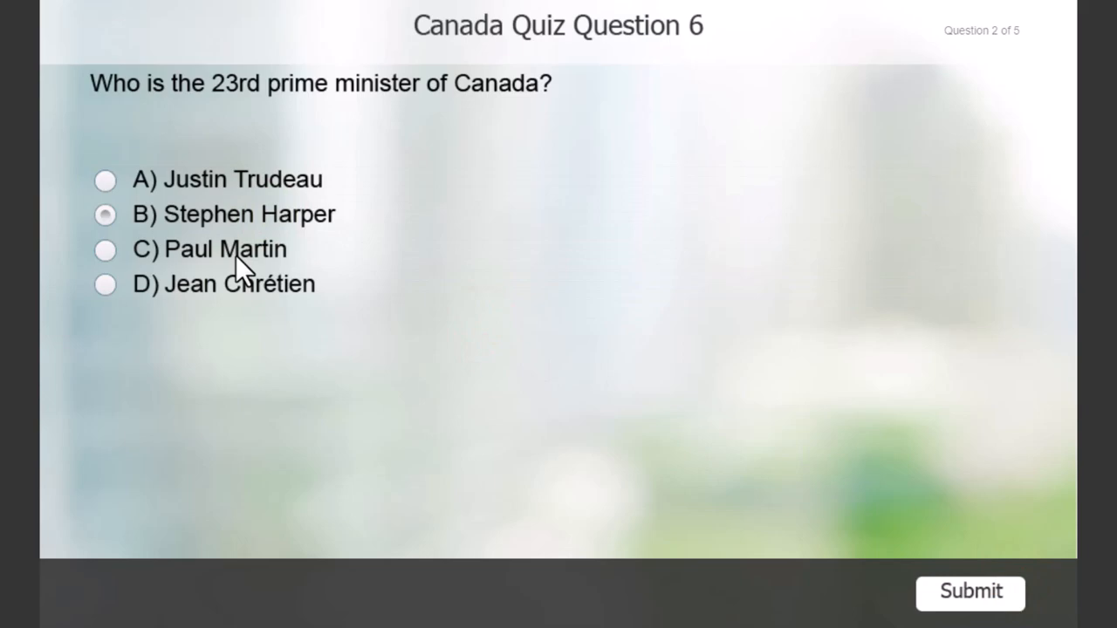
pyautogui.click(970, 592)
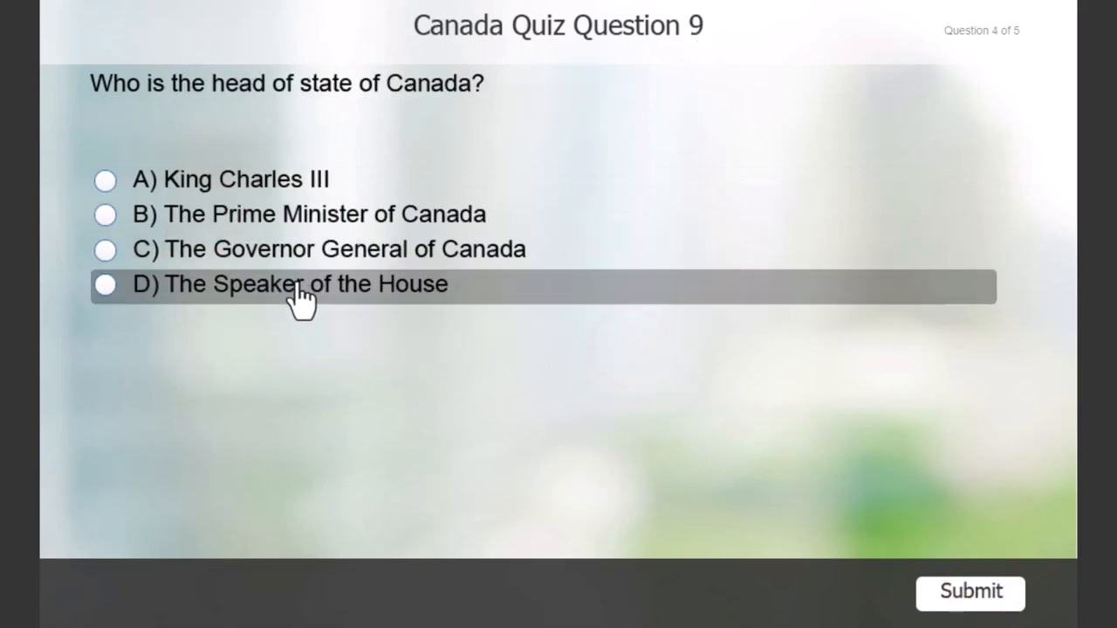
# Step: Answer the head of state and parks questions wrongly, reach 0 of 50 failed results, and retake
pyautogui.click(105, 282)
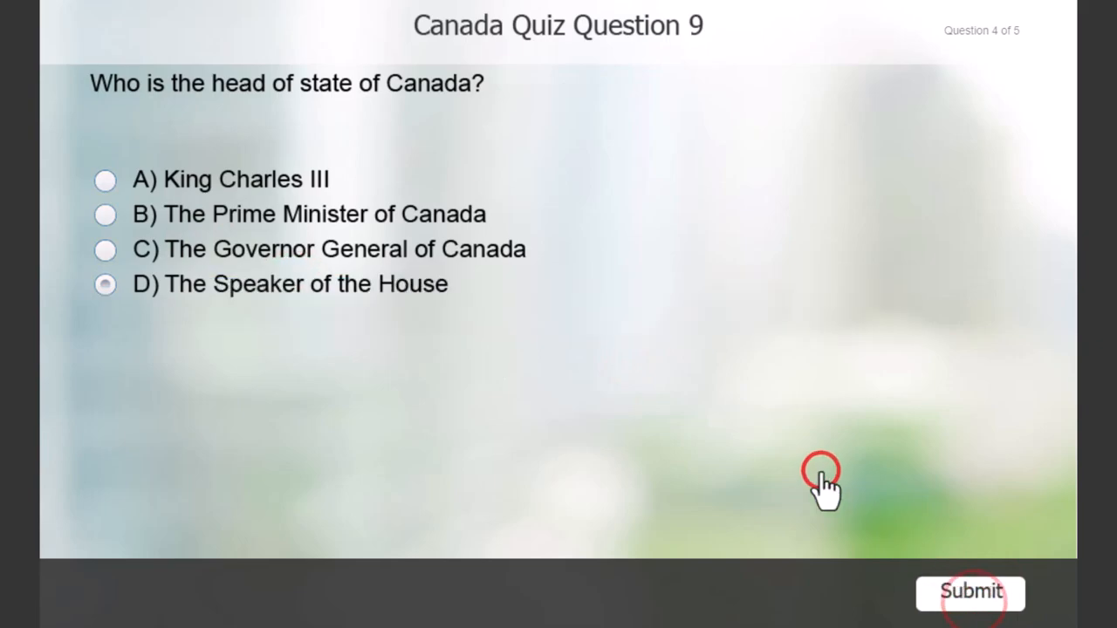
pyautogui.click(970, 591)
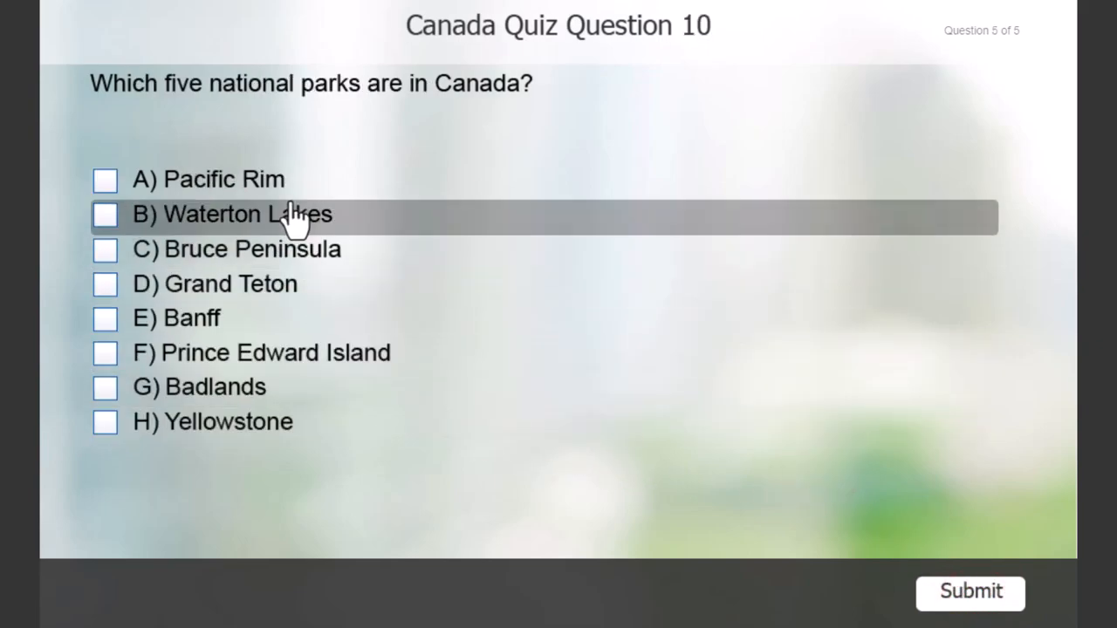
pyautogui.click(970, 592)
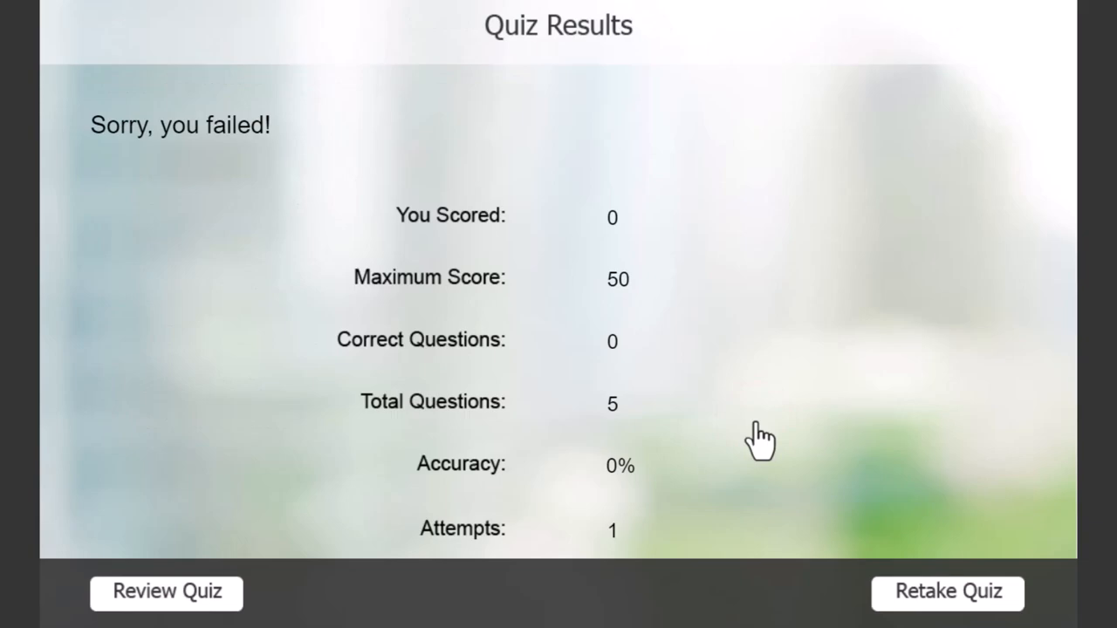
pyautogui.click(945, 593)
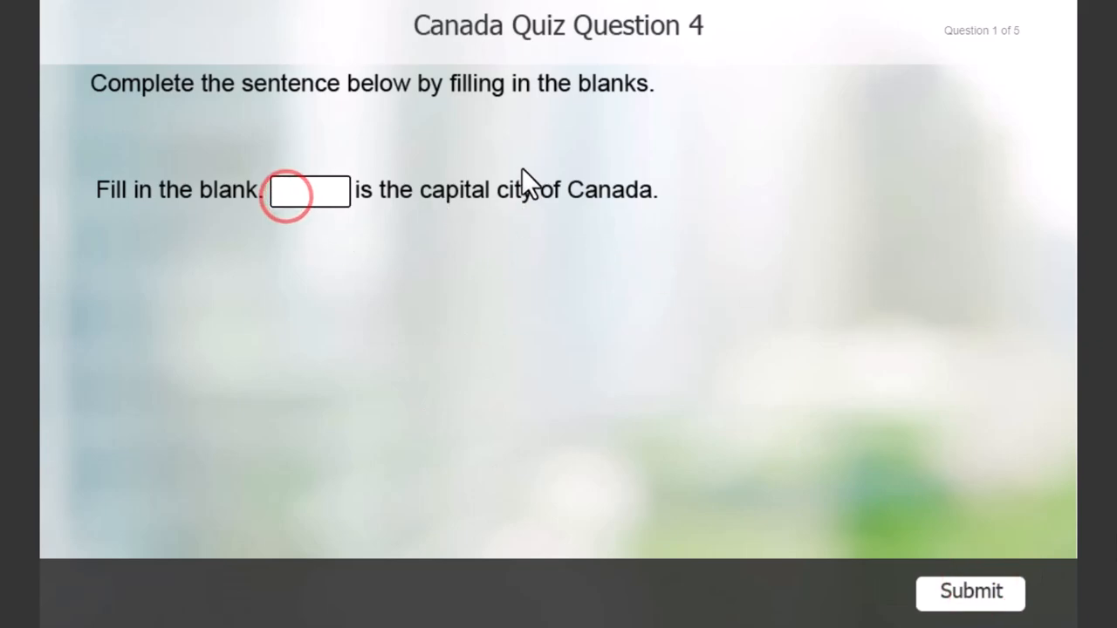
# Step: Answer Ottawa and Justin Trudeau correctly and submit each question
pyautogui.write('Ottawa')
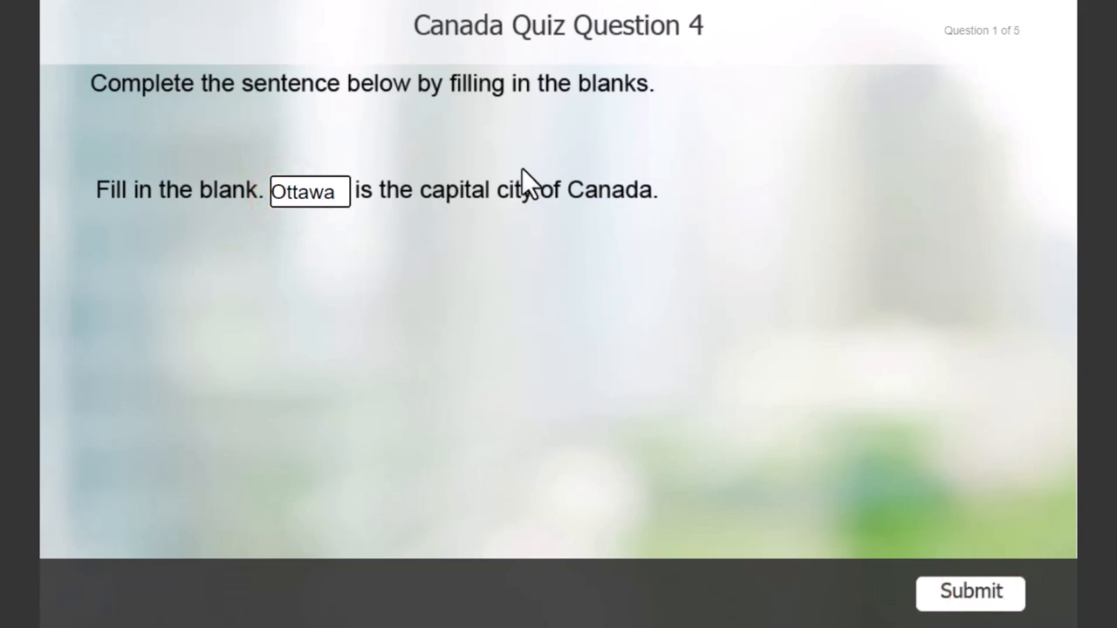
pyautogui.click(597, 381)
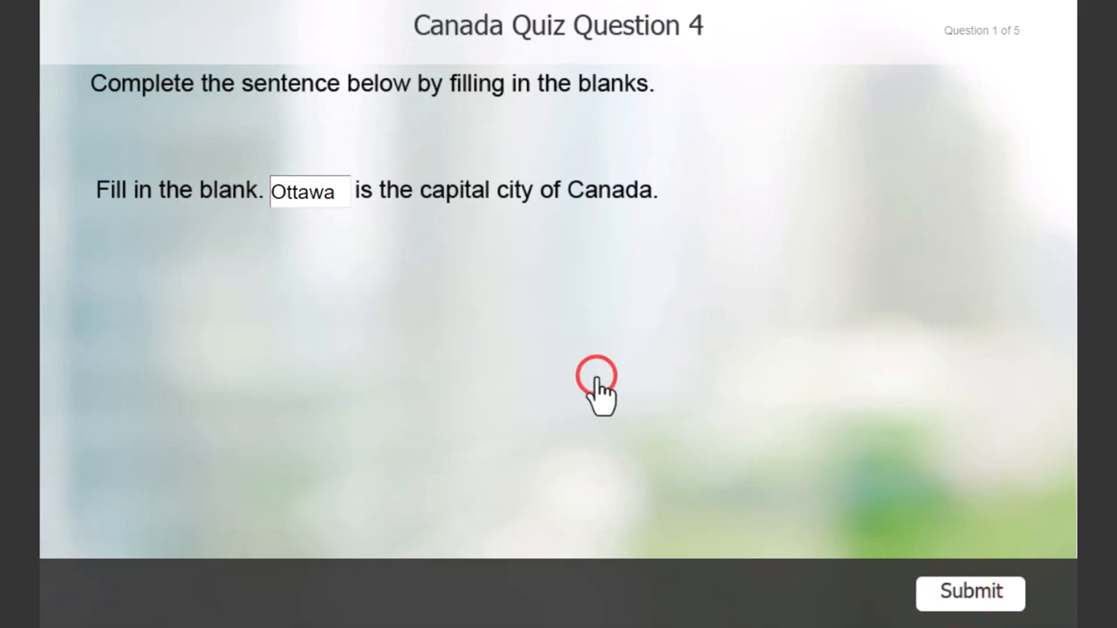
pyautogui.click(970, 592)
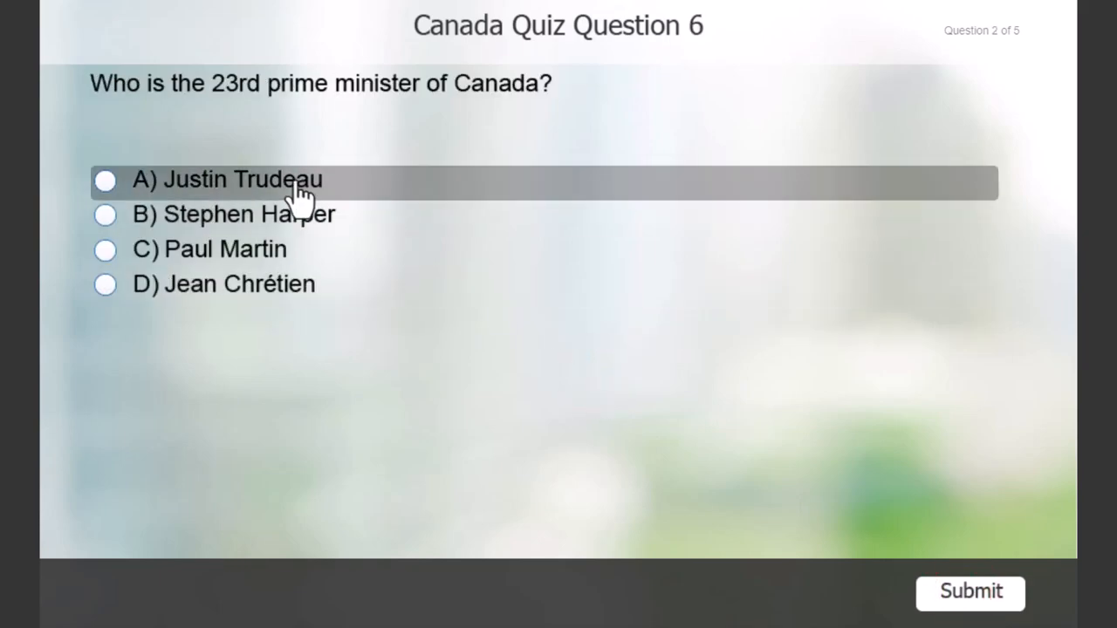
pyautogui.click(104, 180)
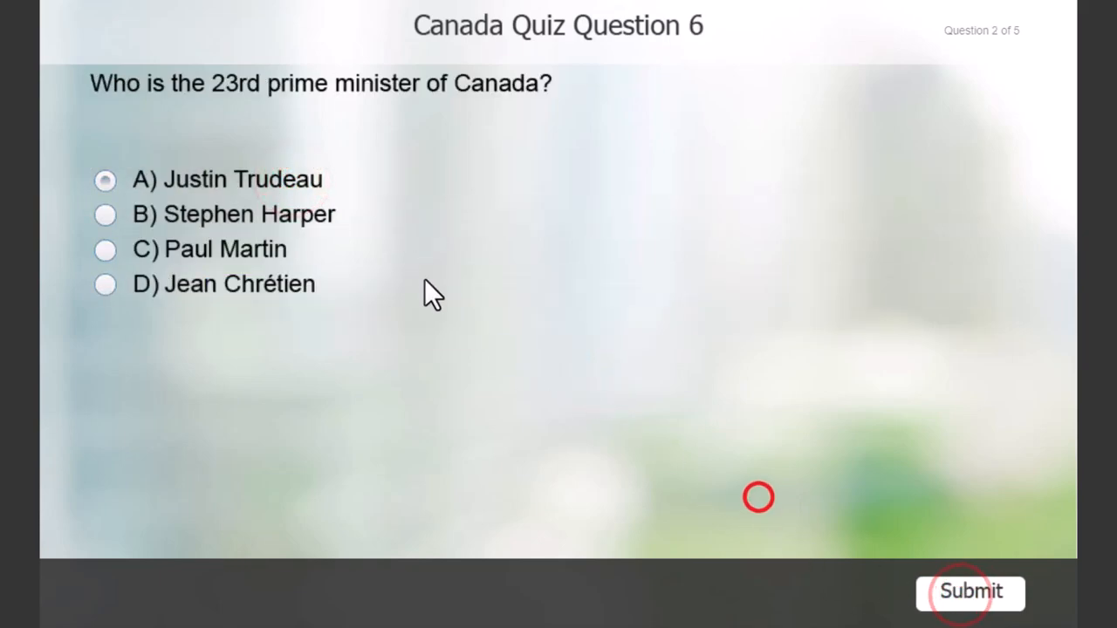
pyautogui.click(970, 591)
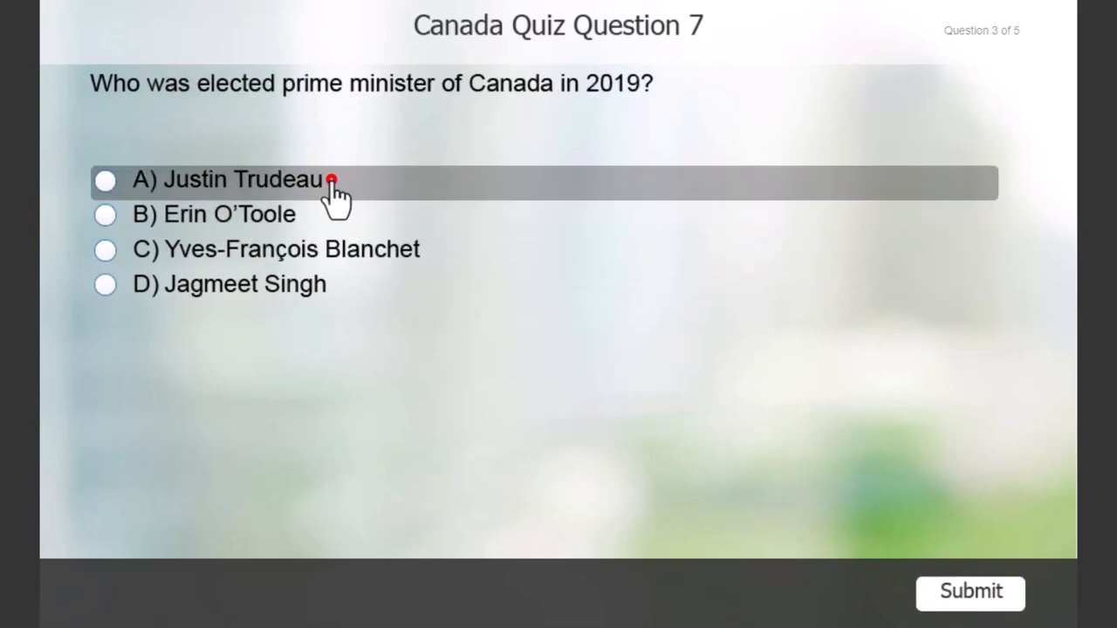
pyautogui.click(105, 180)
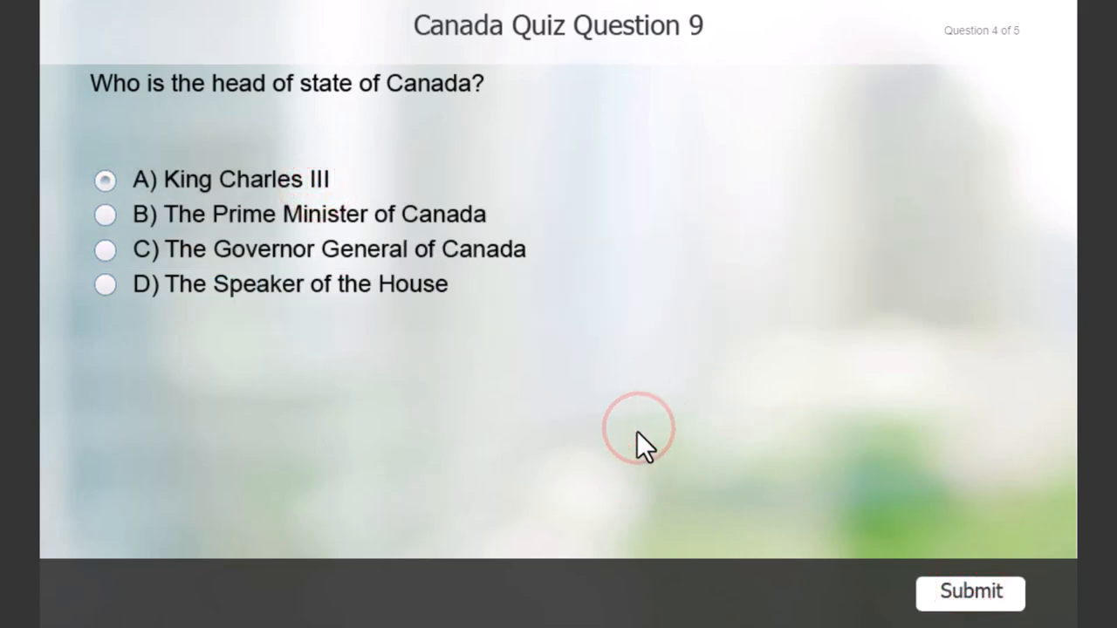
# Step: Submit King Charles III and the parks, pass with 40 of 50, and continue to the certificate
pyautogui.click(970, 592)
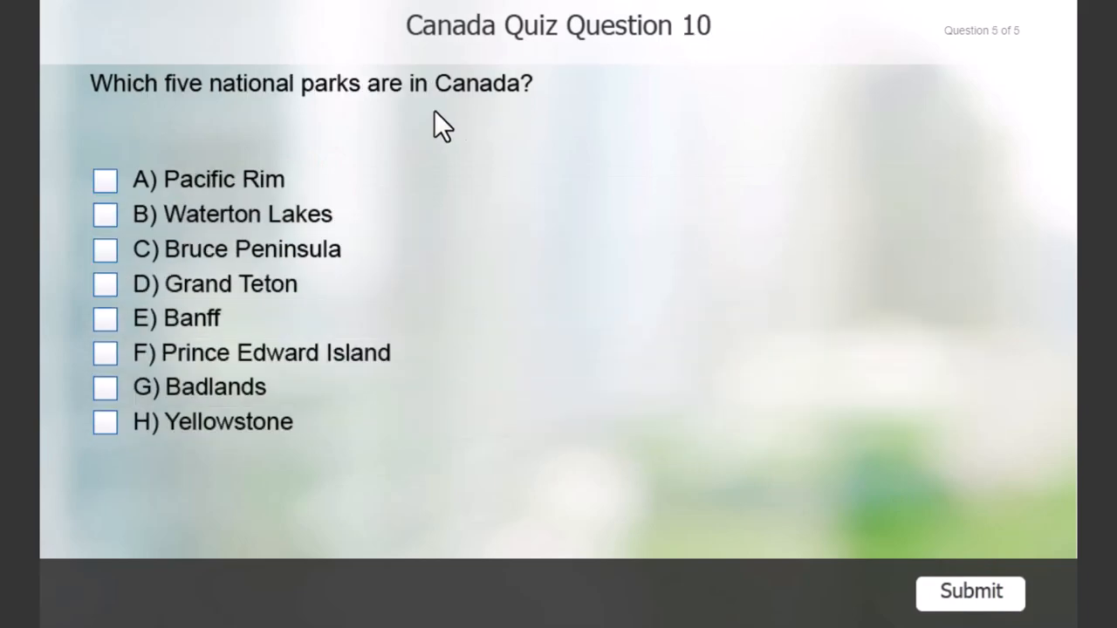
pyautogui.click(104, 250)
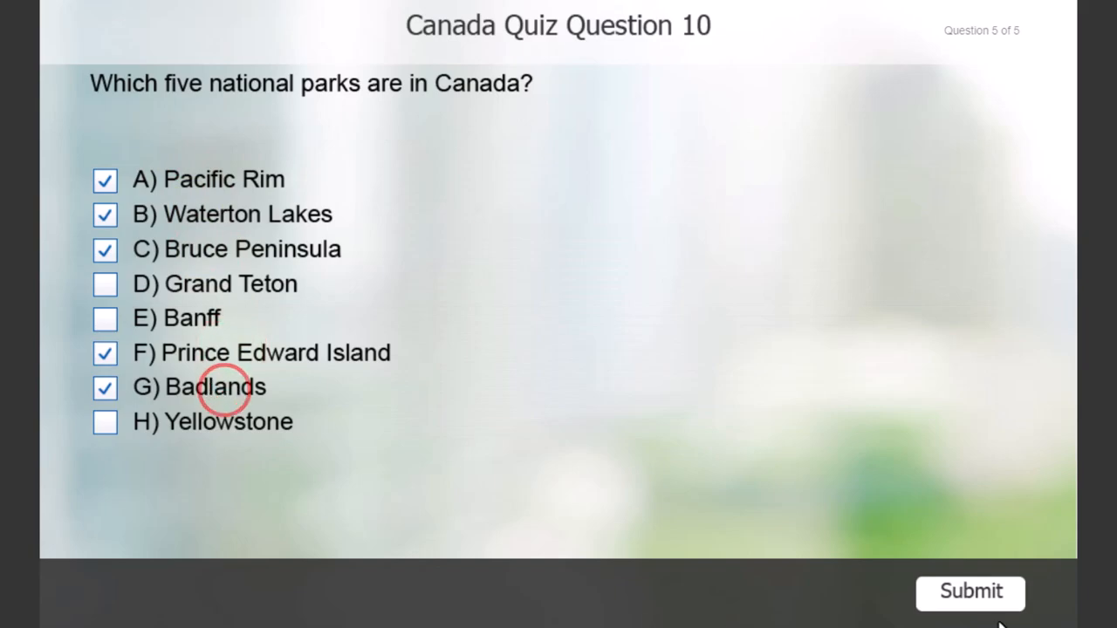
pyautogui.moveTo(663, 445)
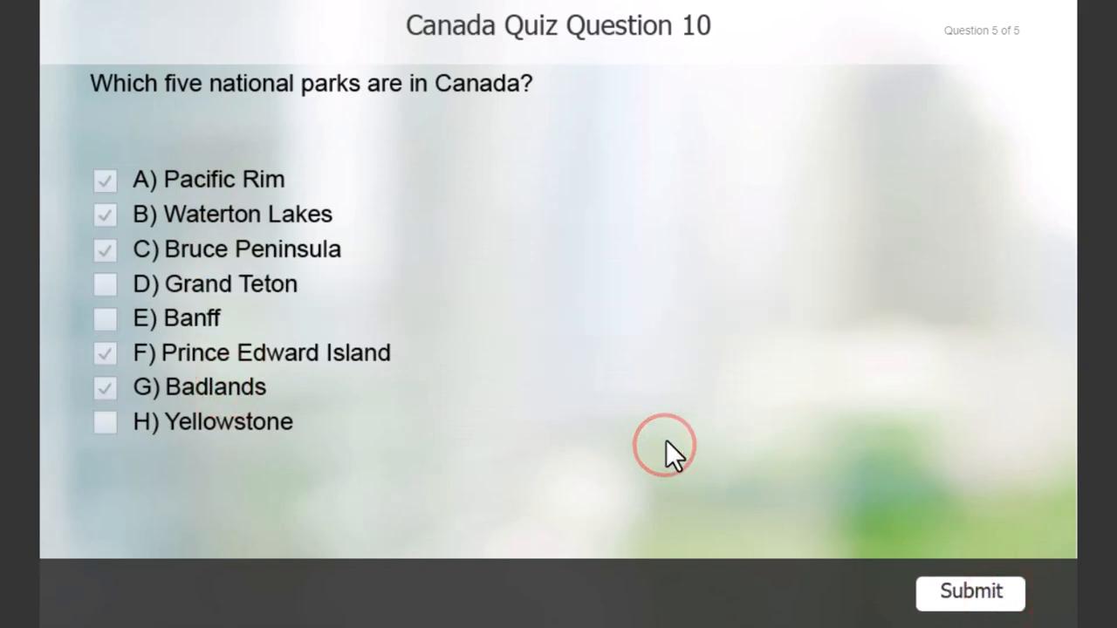
pyautogui.click(970, 591)
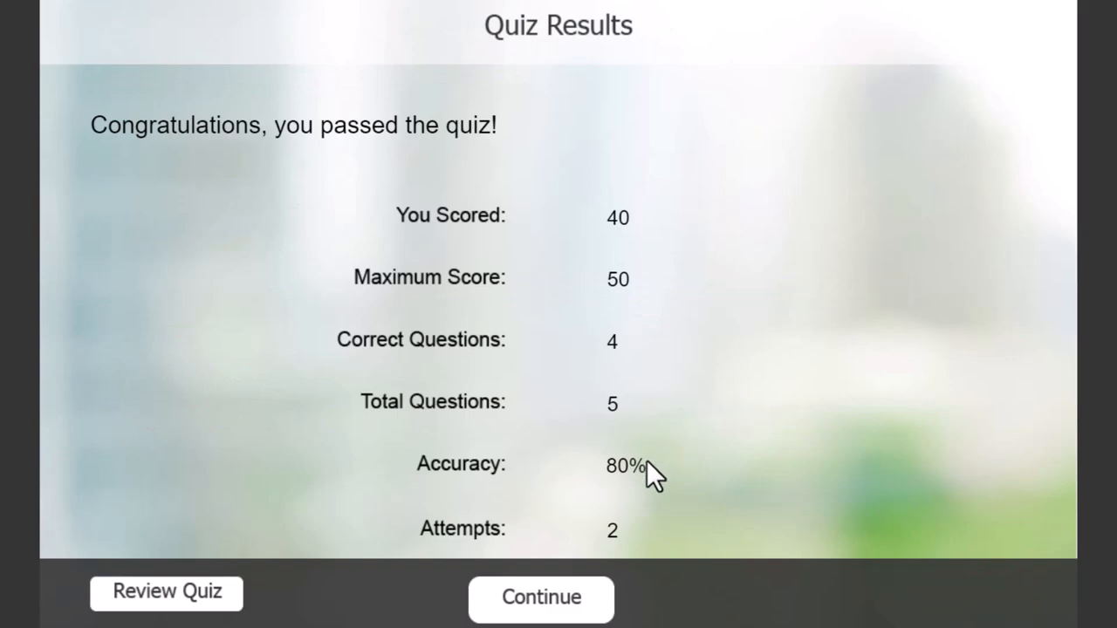
pyautogui.click(541, 597)
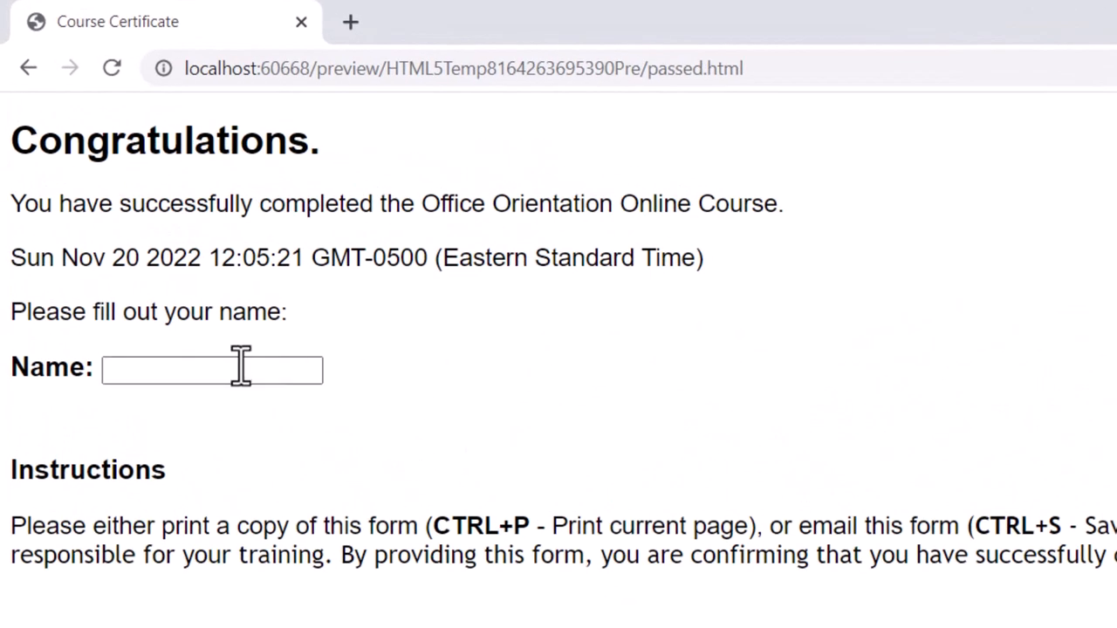
pyautogui.write('Paul')
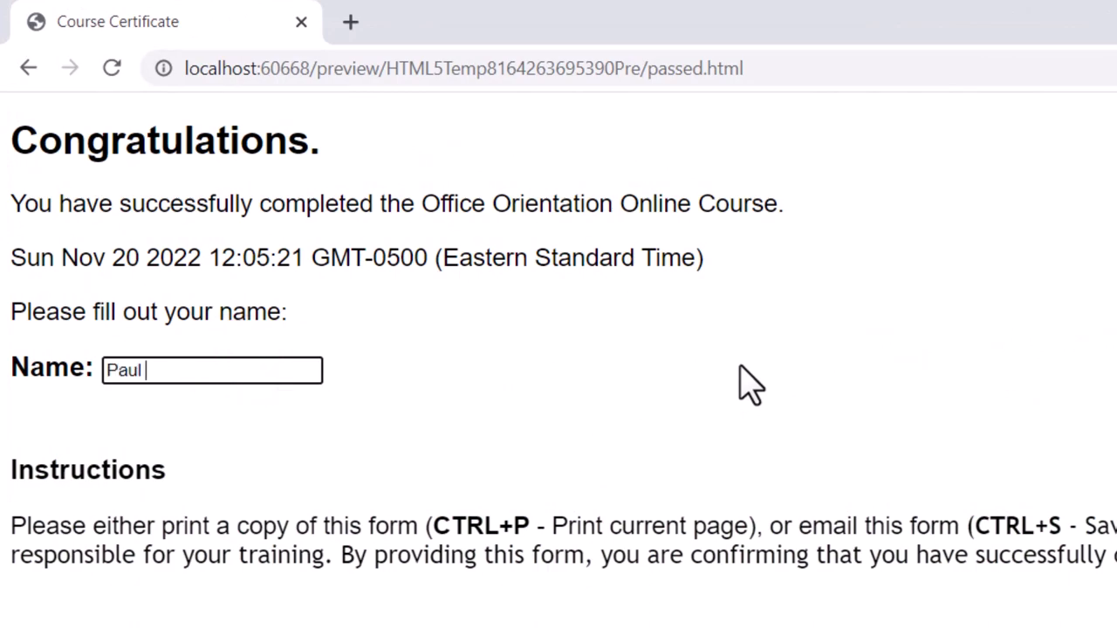
pyautogui.write('Wilson')
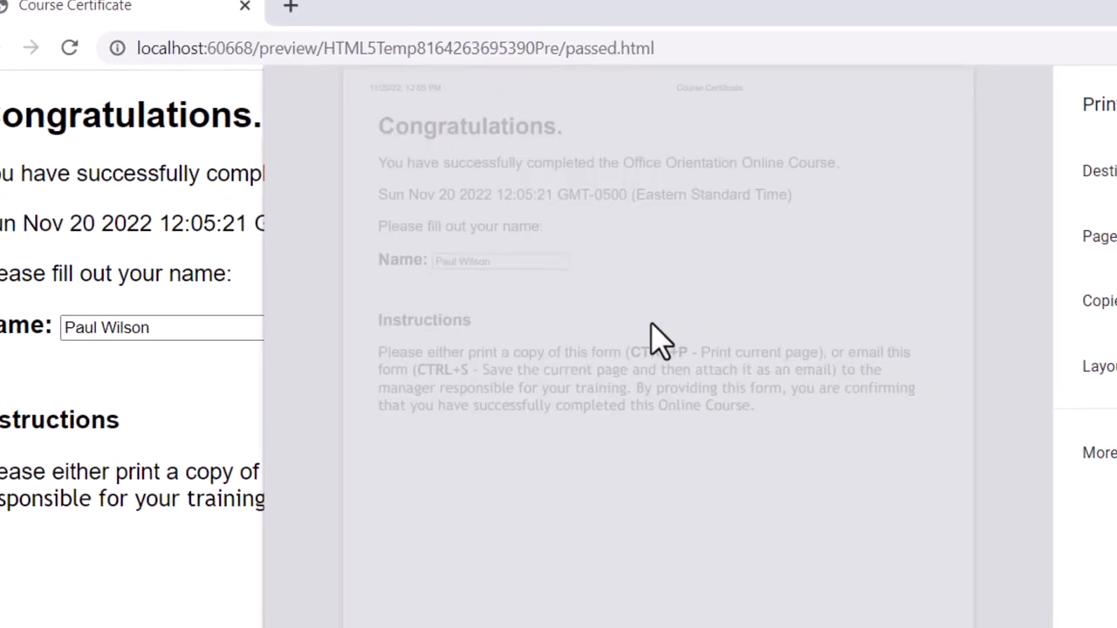
pyautogui.press('ctrl+p')
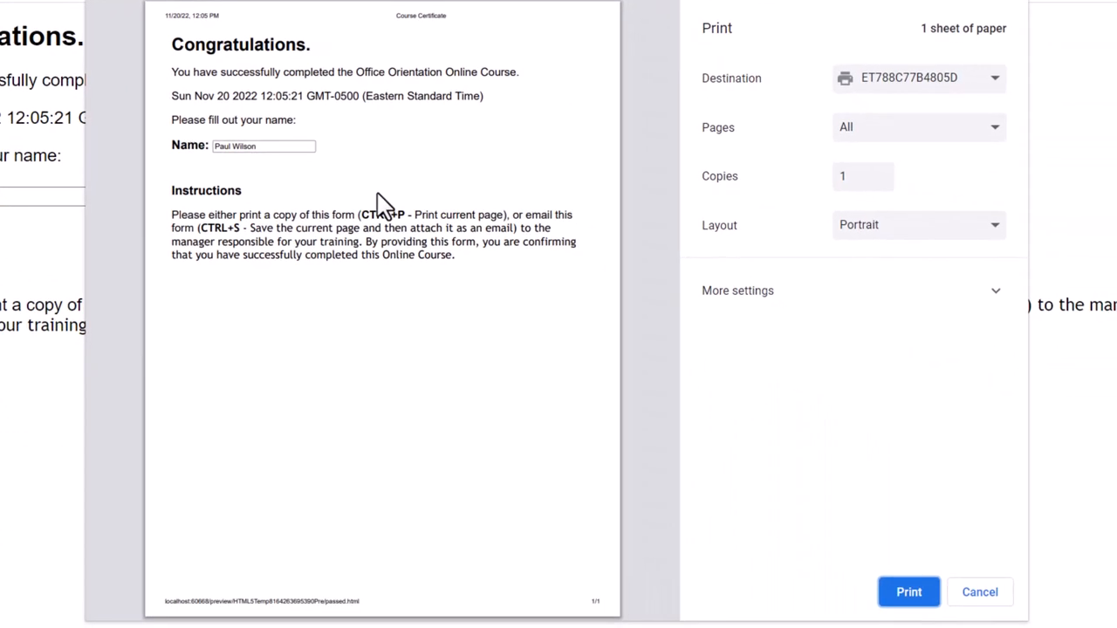